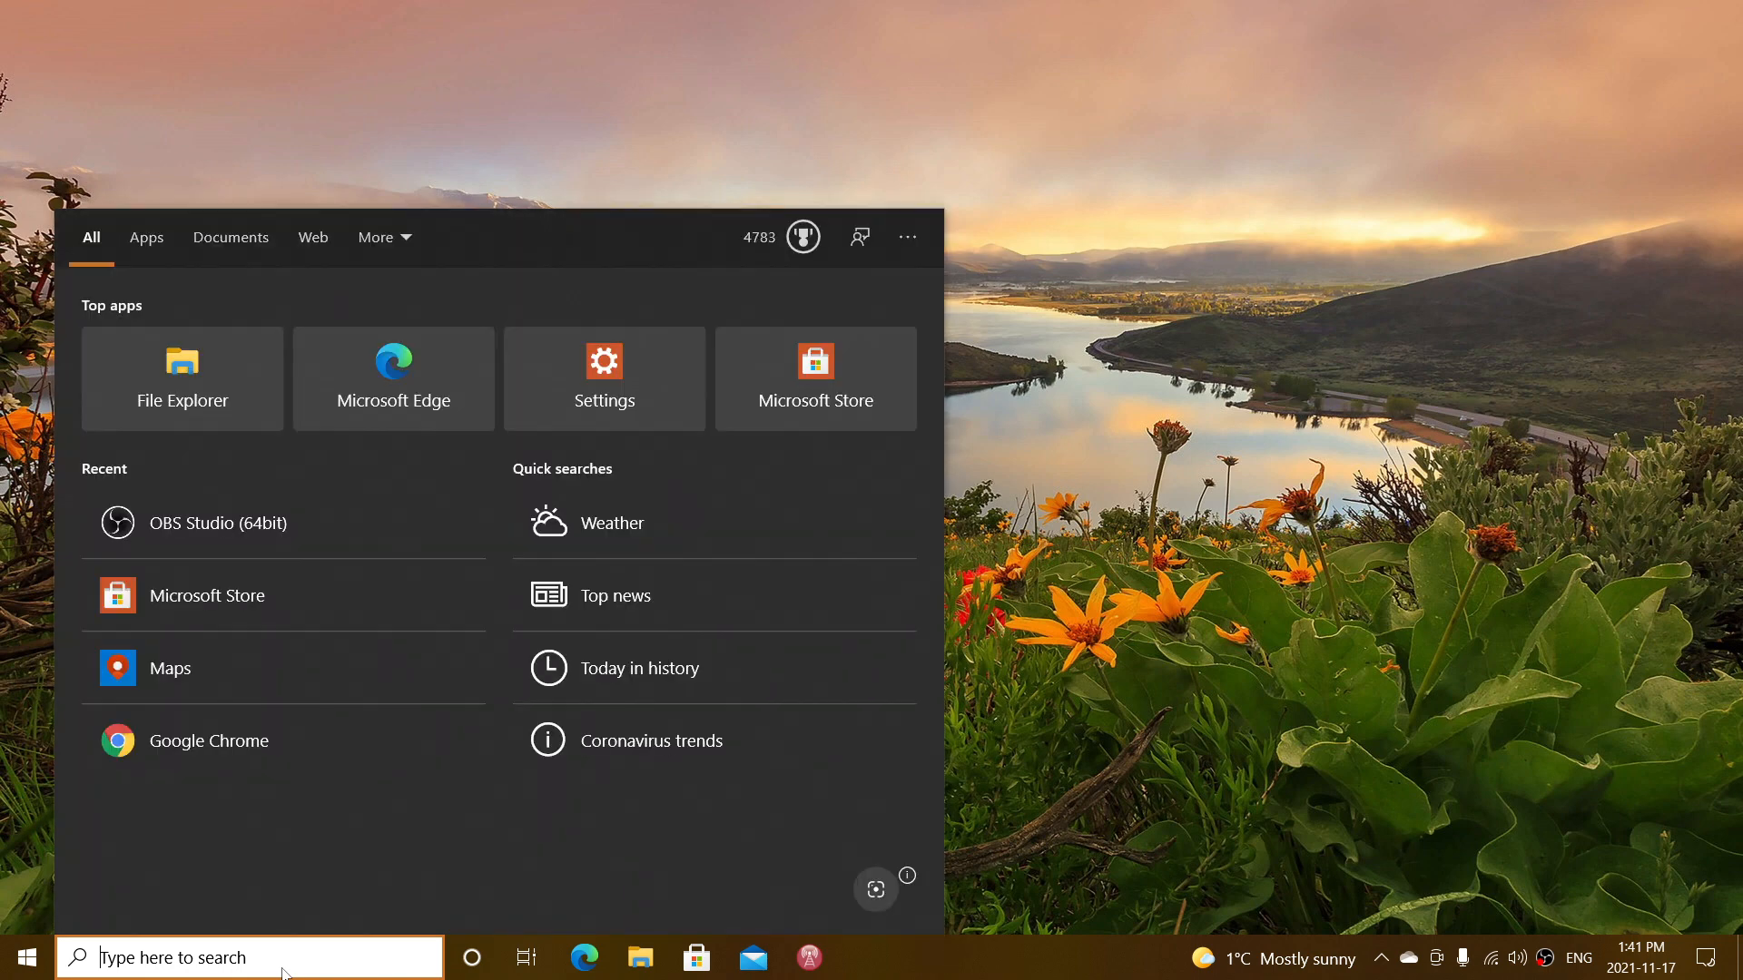
# Run winver from Start search to show About Windows: version 21H2, build 19044.1348.
pyautogui.write('winver')
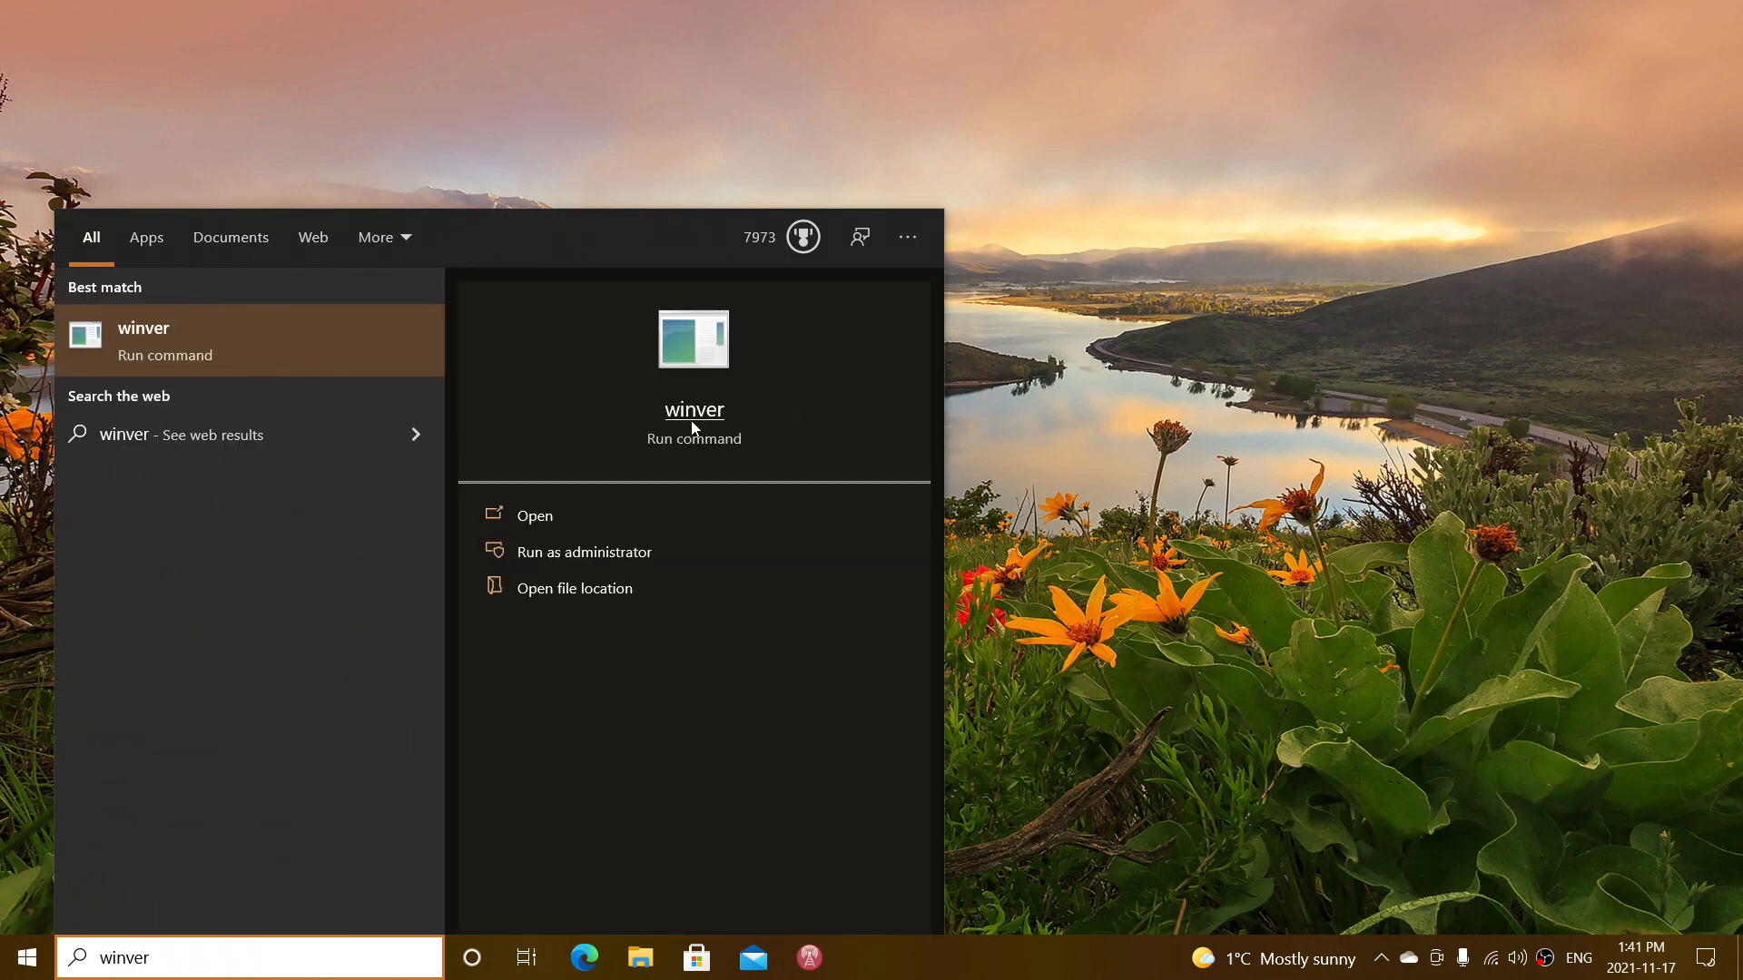
pyautogui.click(533, 513)
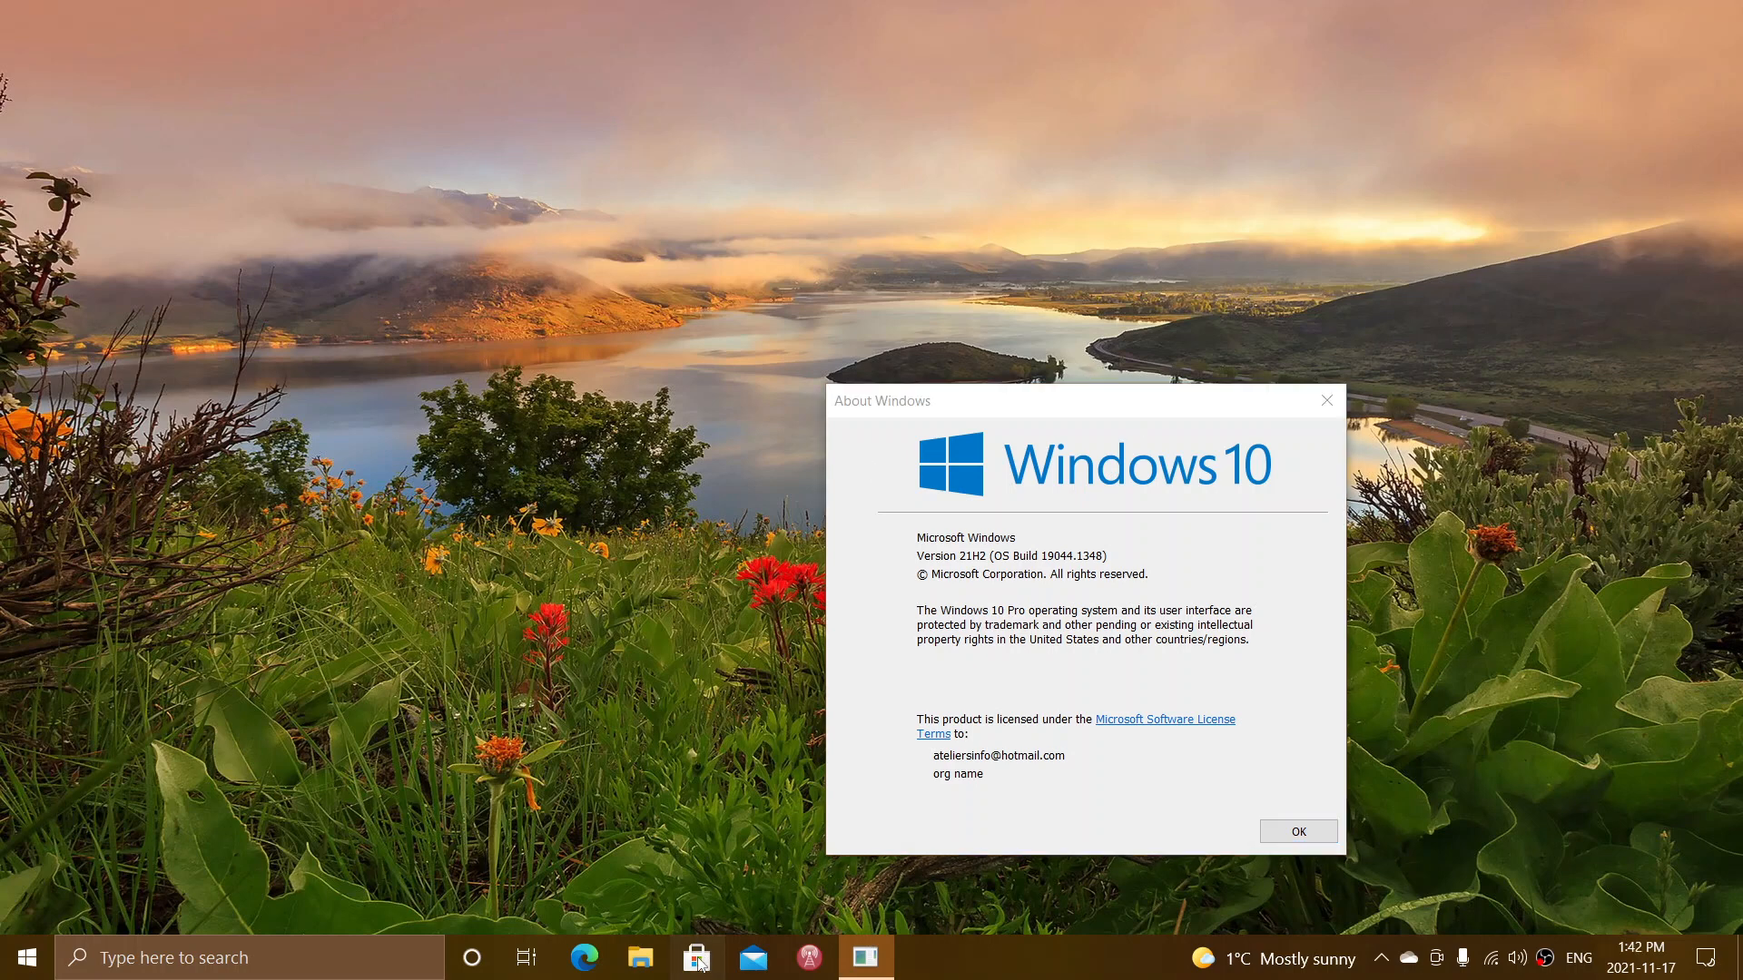
# Show Microsoft Store's Downloads and updates list with recent activity like App Installer and Feedback Hub.
pyautogui.click(697, 957)
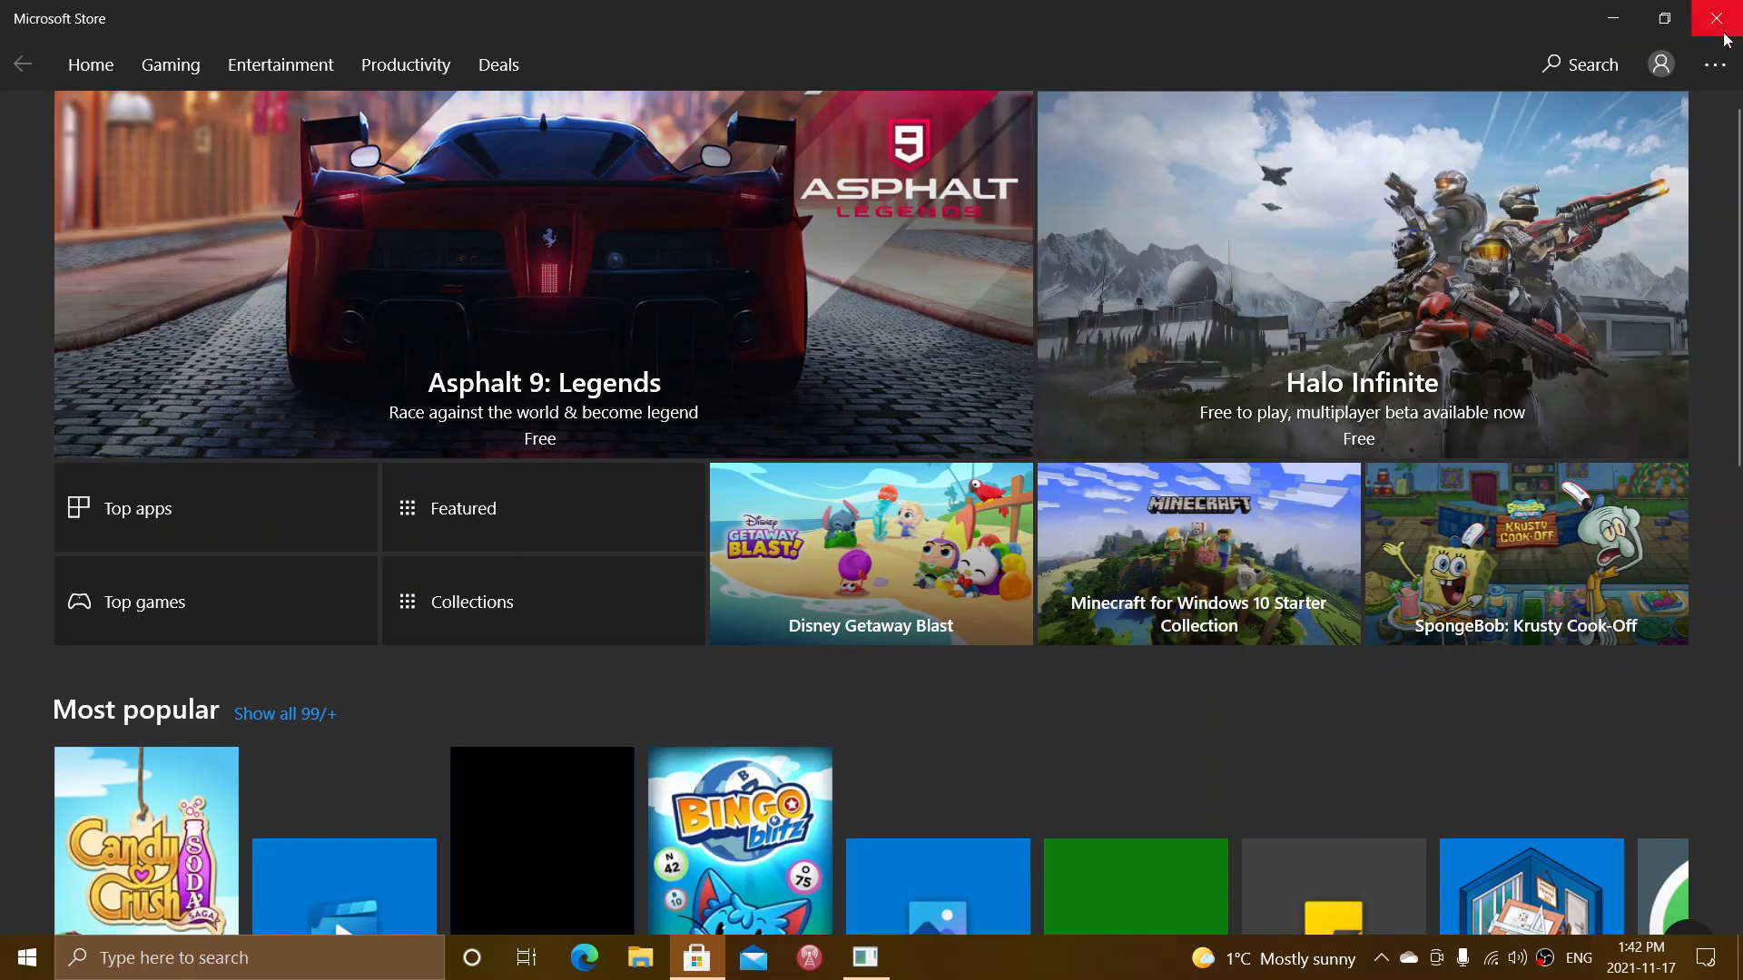
pyautogui.click(1715, 64)
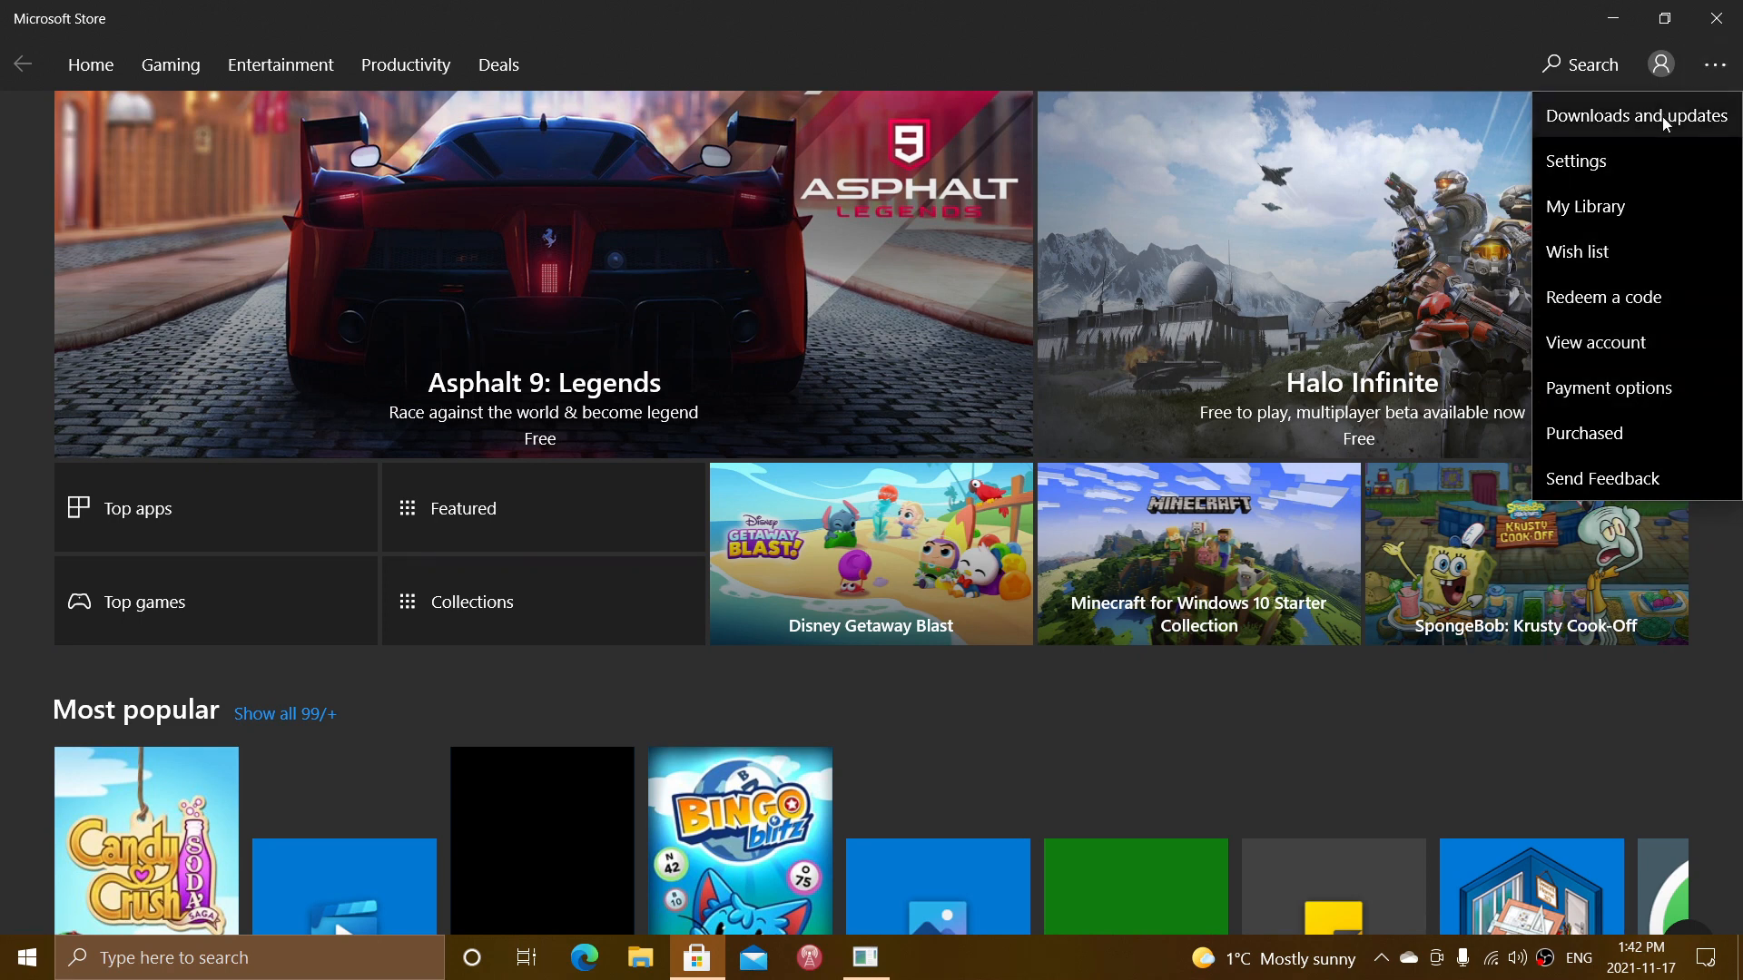
pyautogui.click(1636, 116)
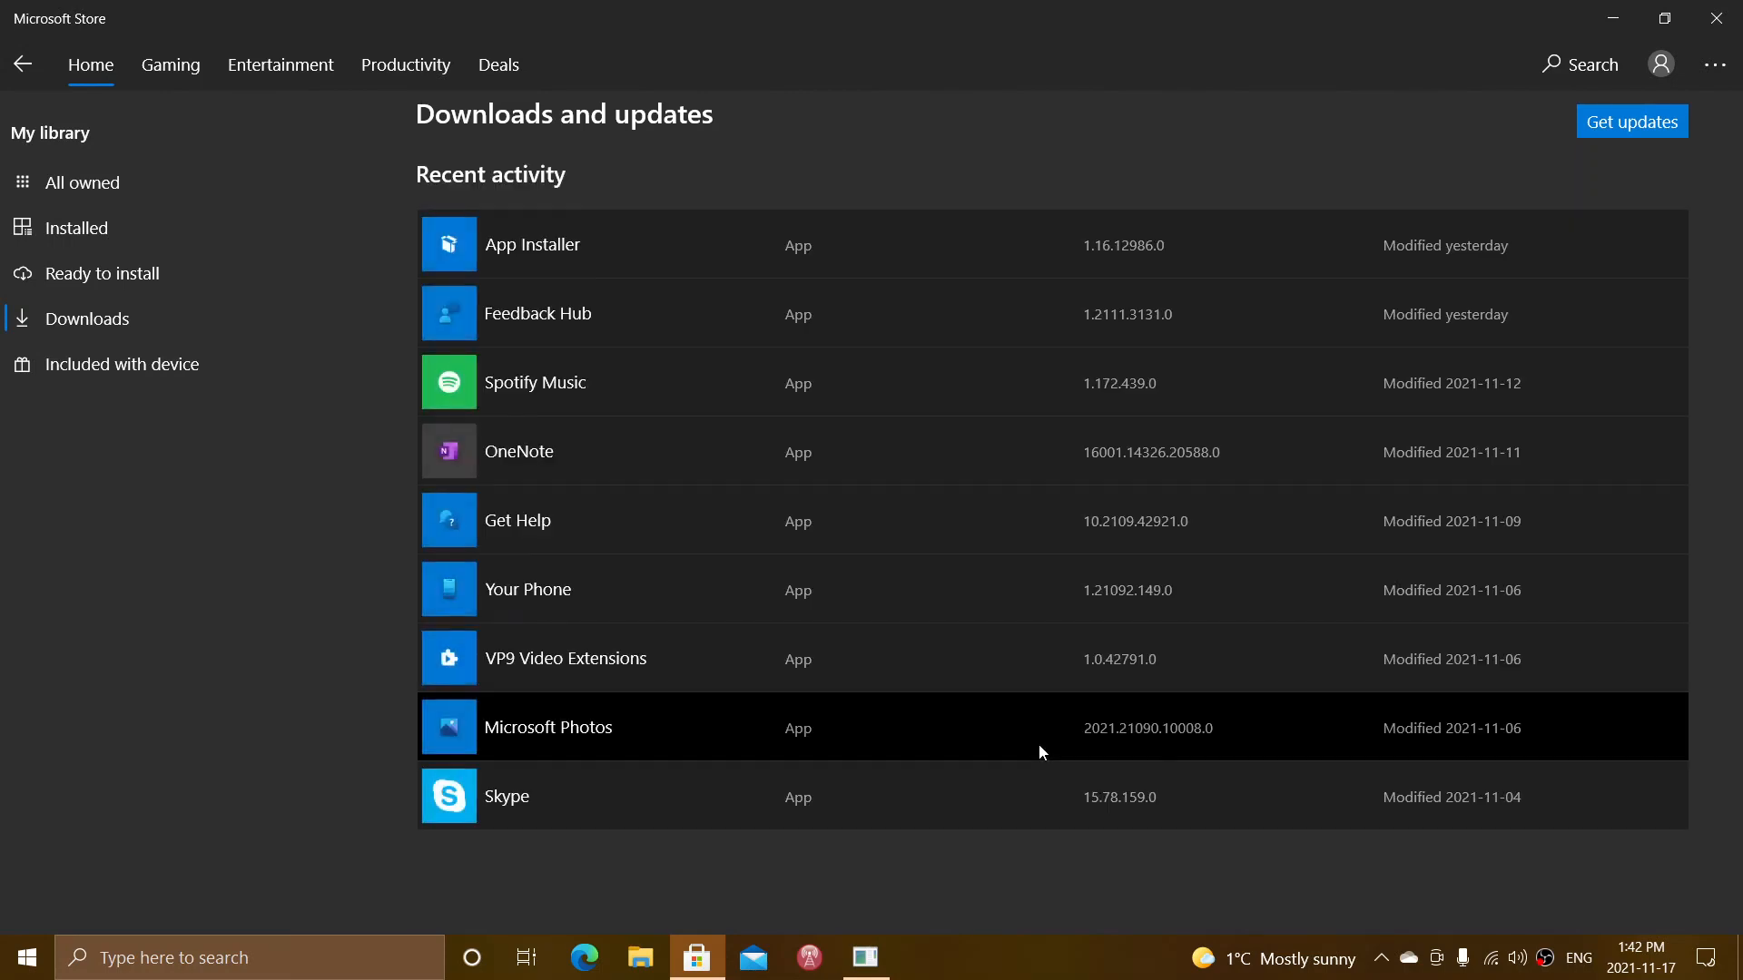
pyautogui.moveTo(1142, 187)
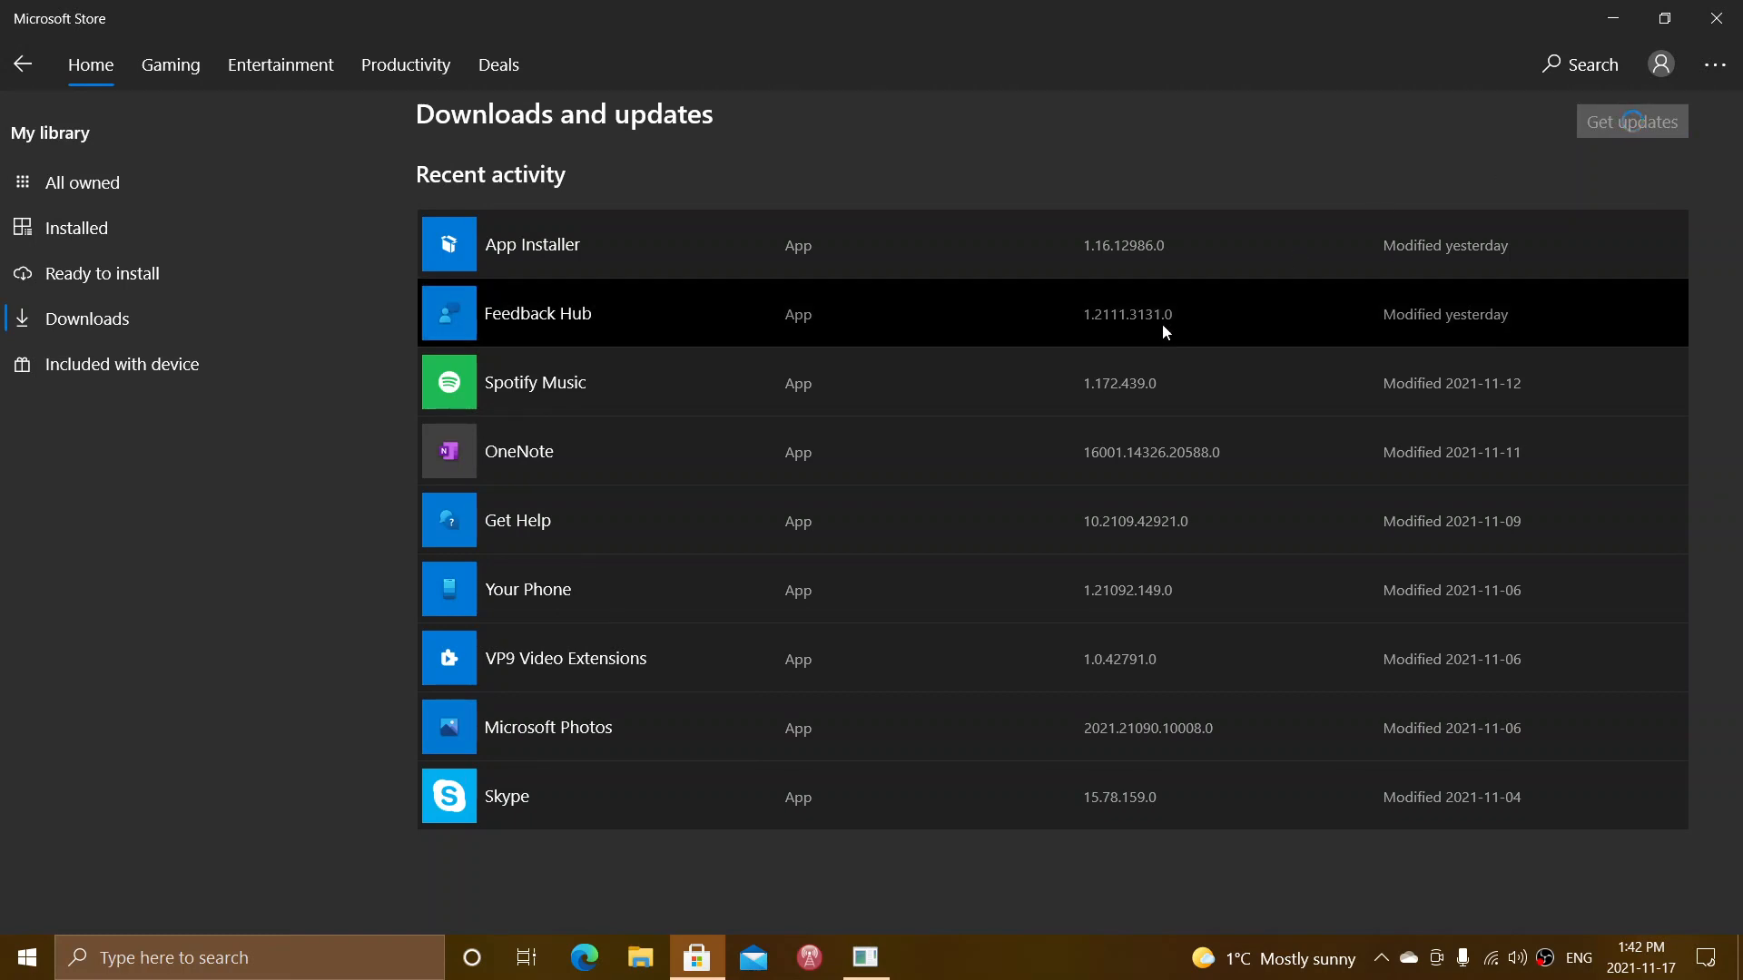
pyautogui.moveTo(1082, 404)
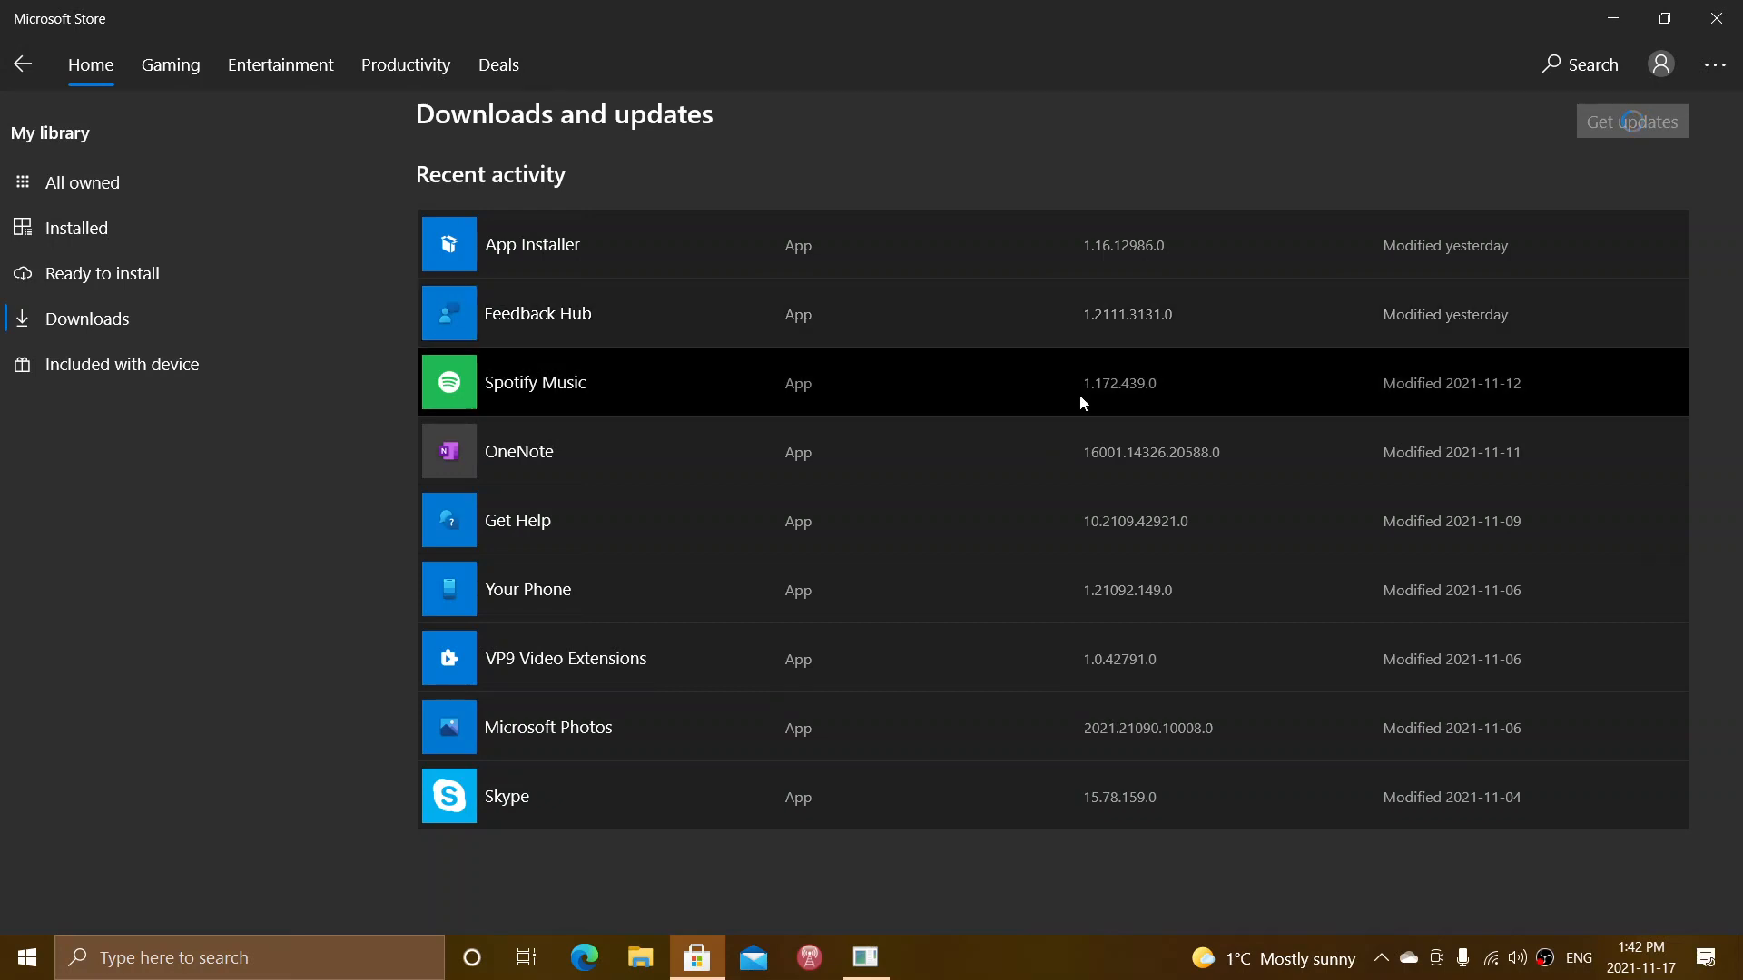
pyautogui.moveTo(1330, 87)
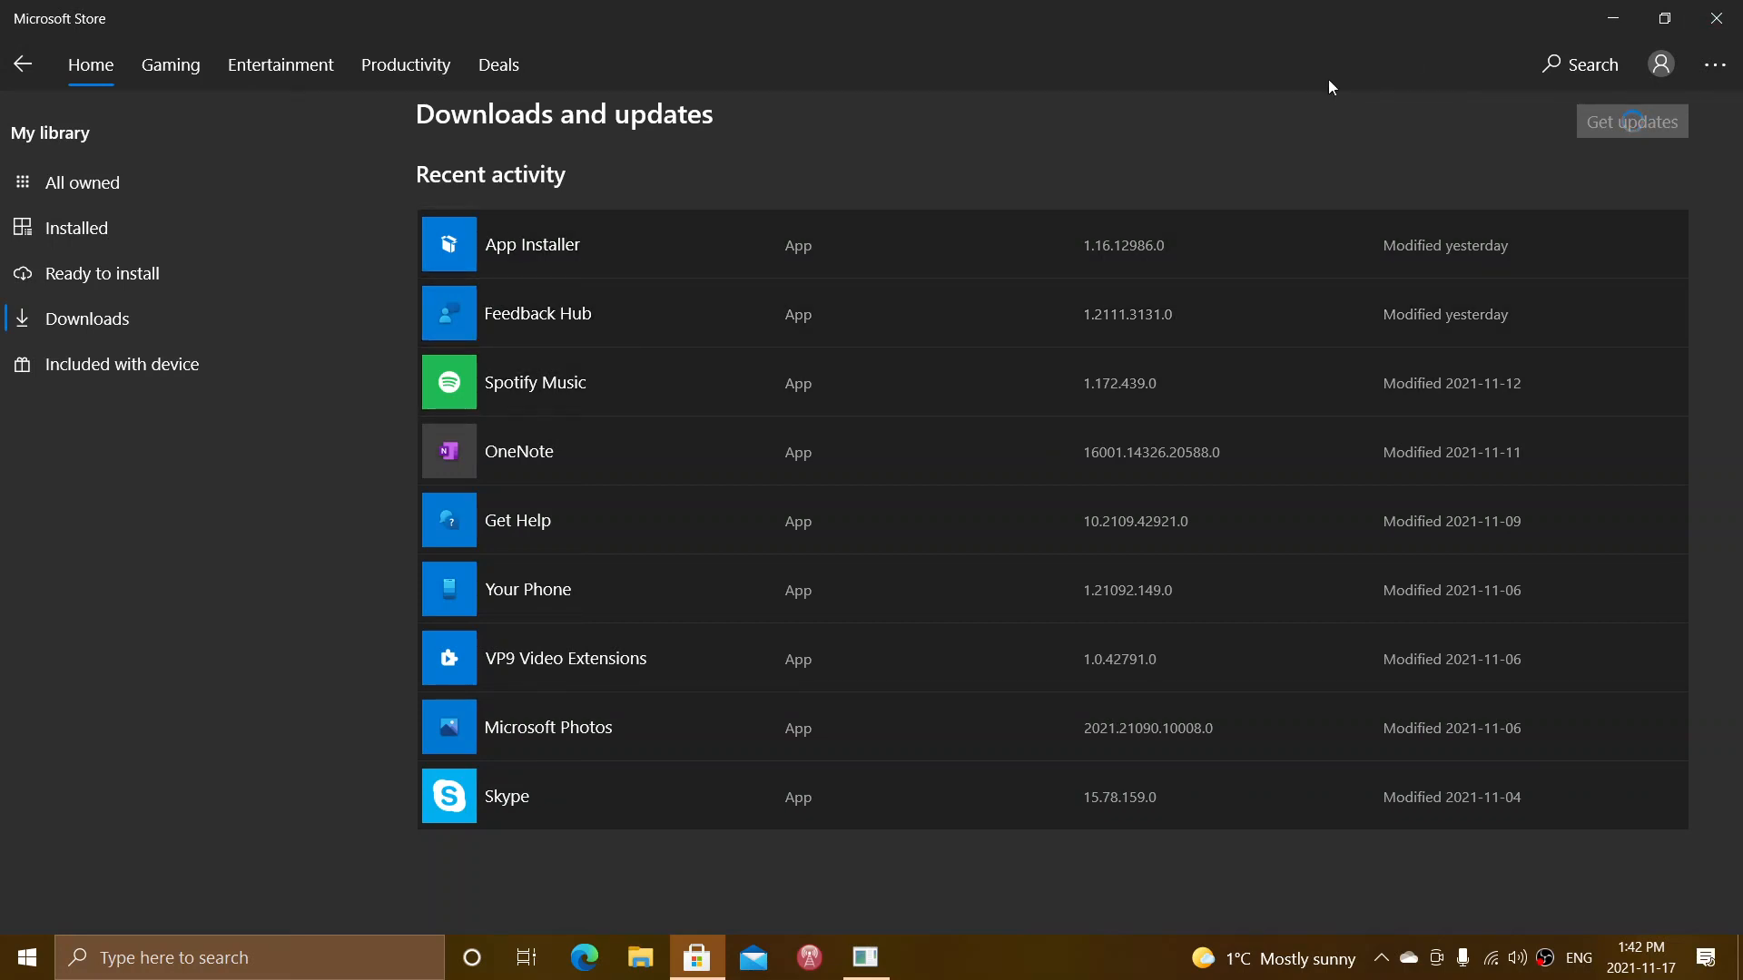
pyautogui.moveTo(1214, 212)
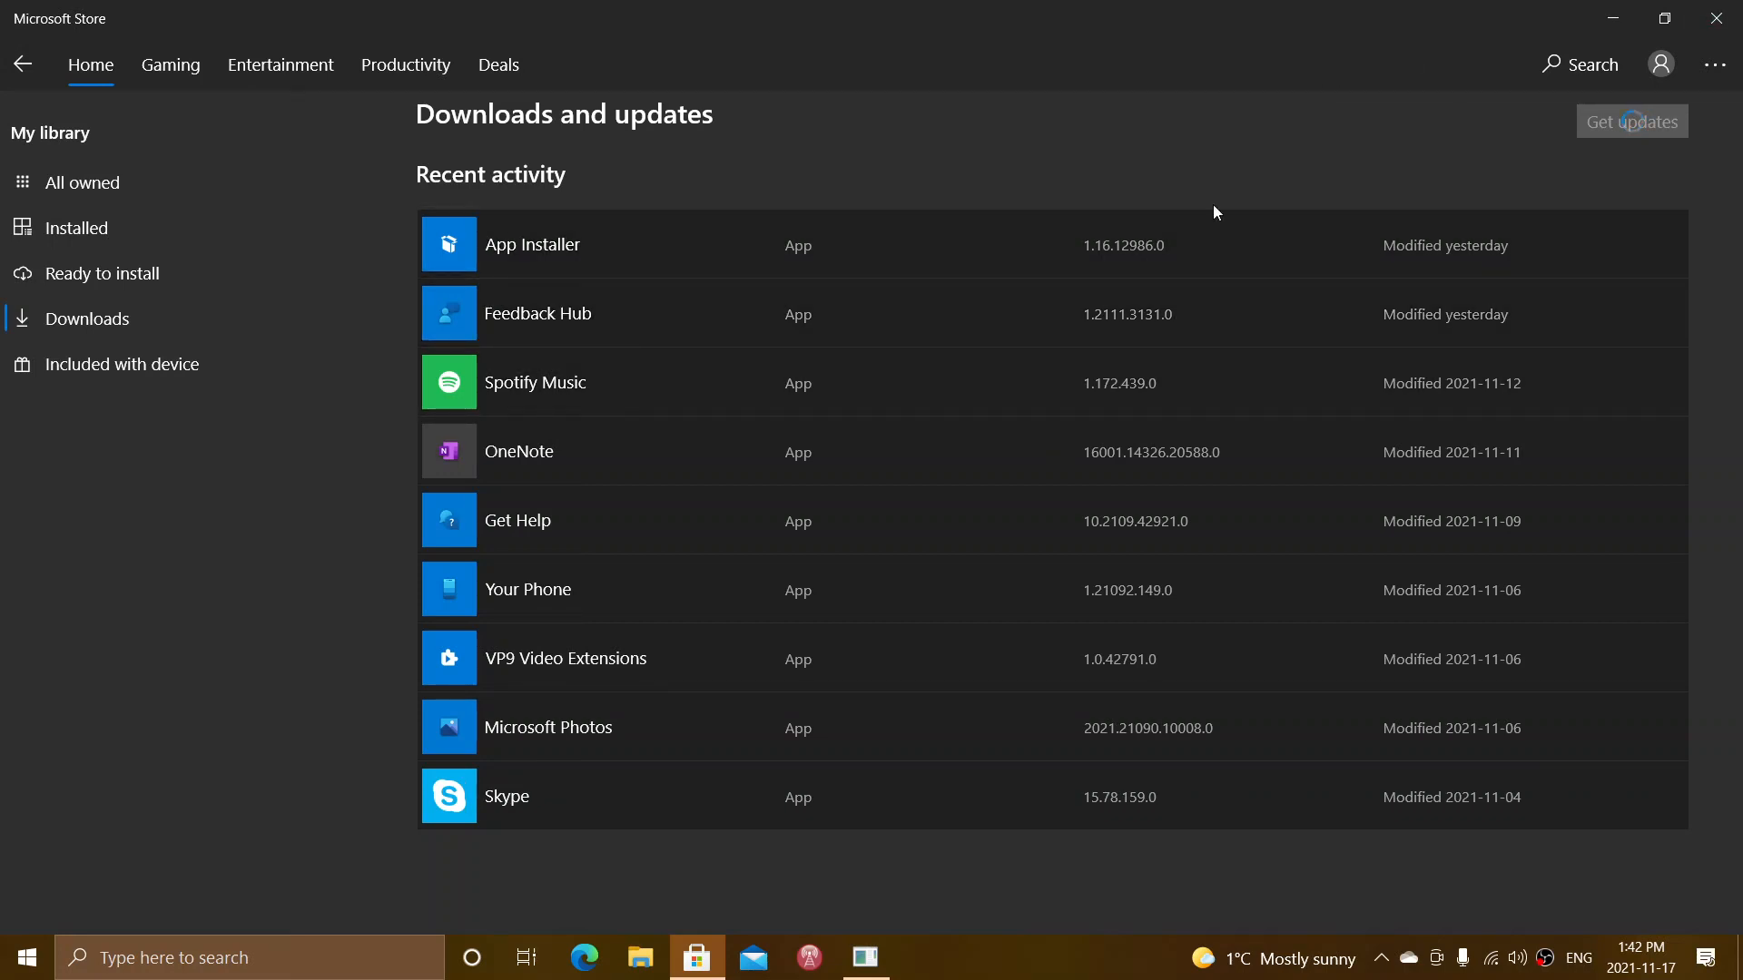
pyautogui.moveTo(1180, 96)
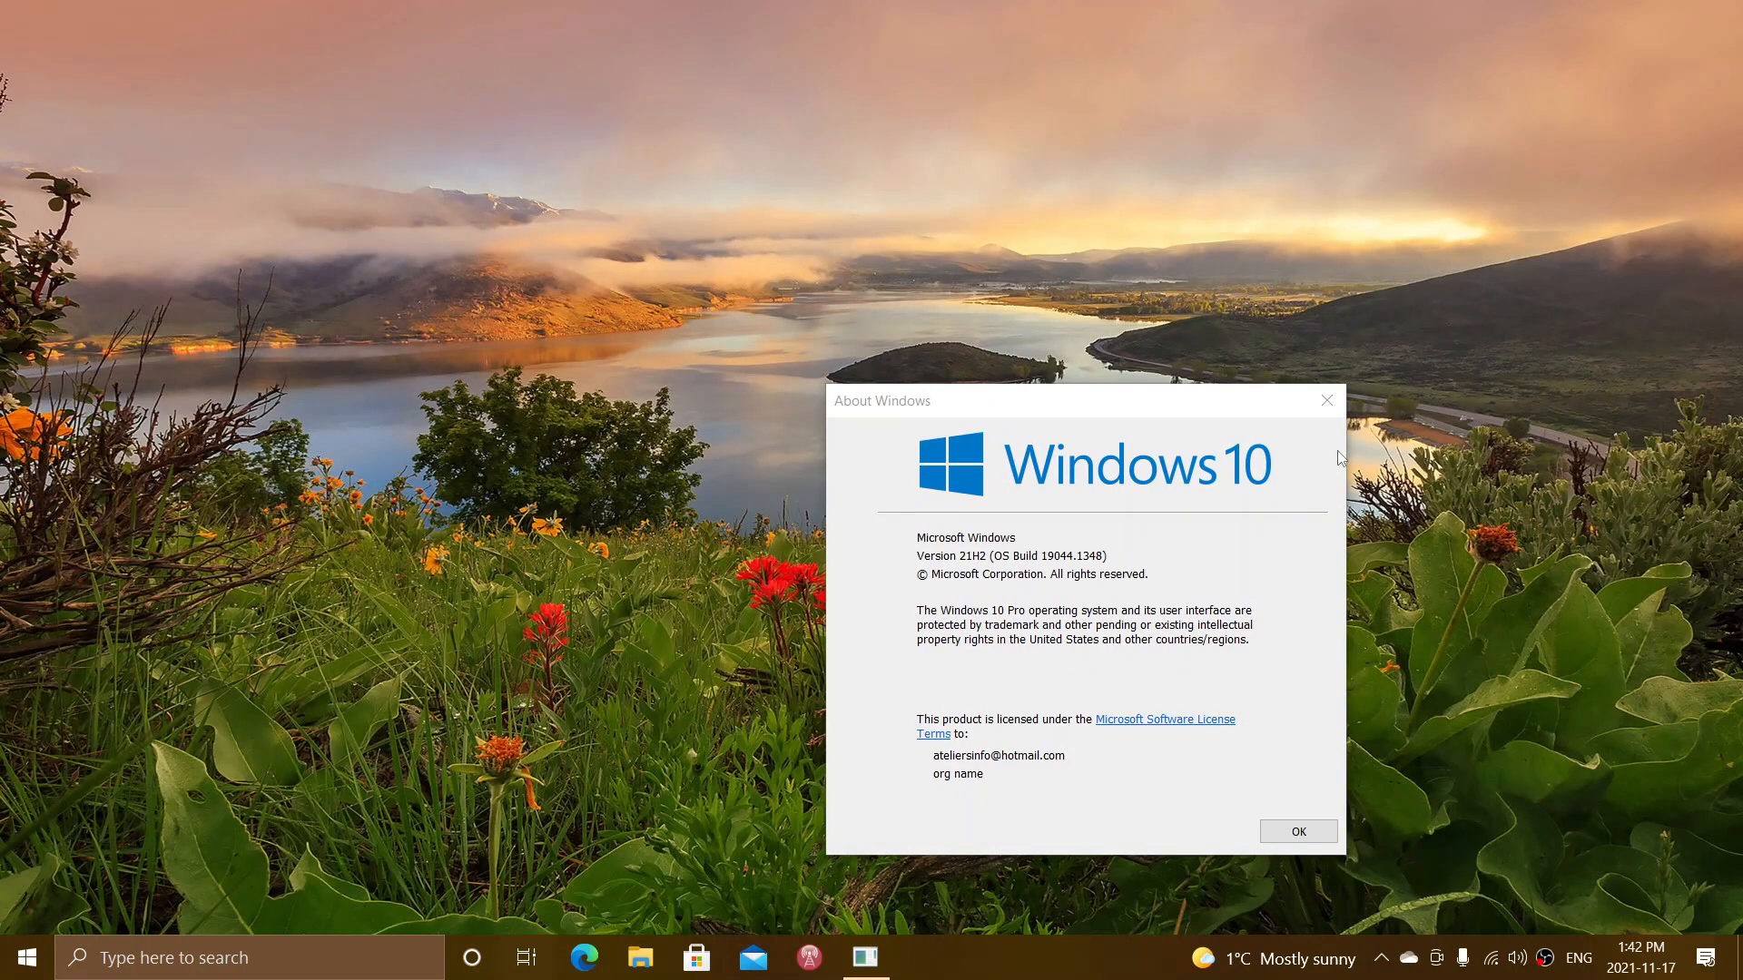
pyautogui.moveTo(1527, 735)
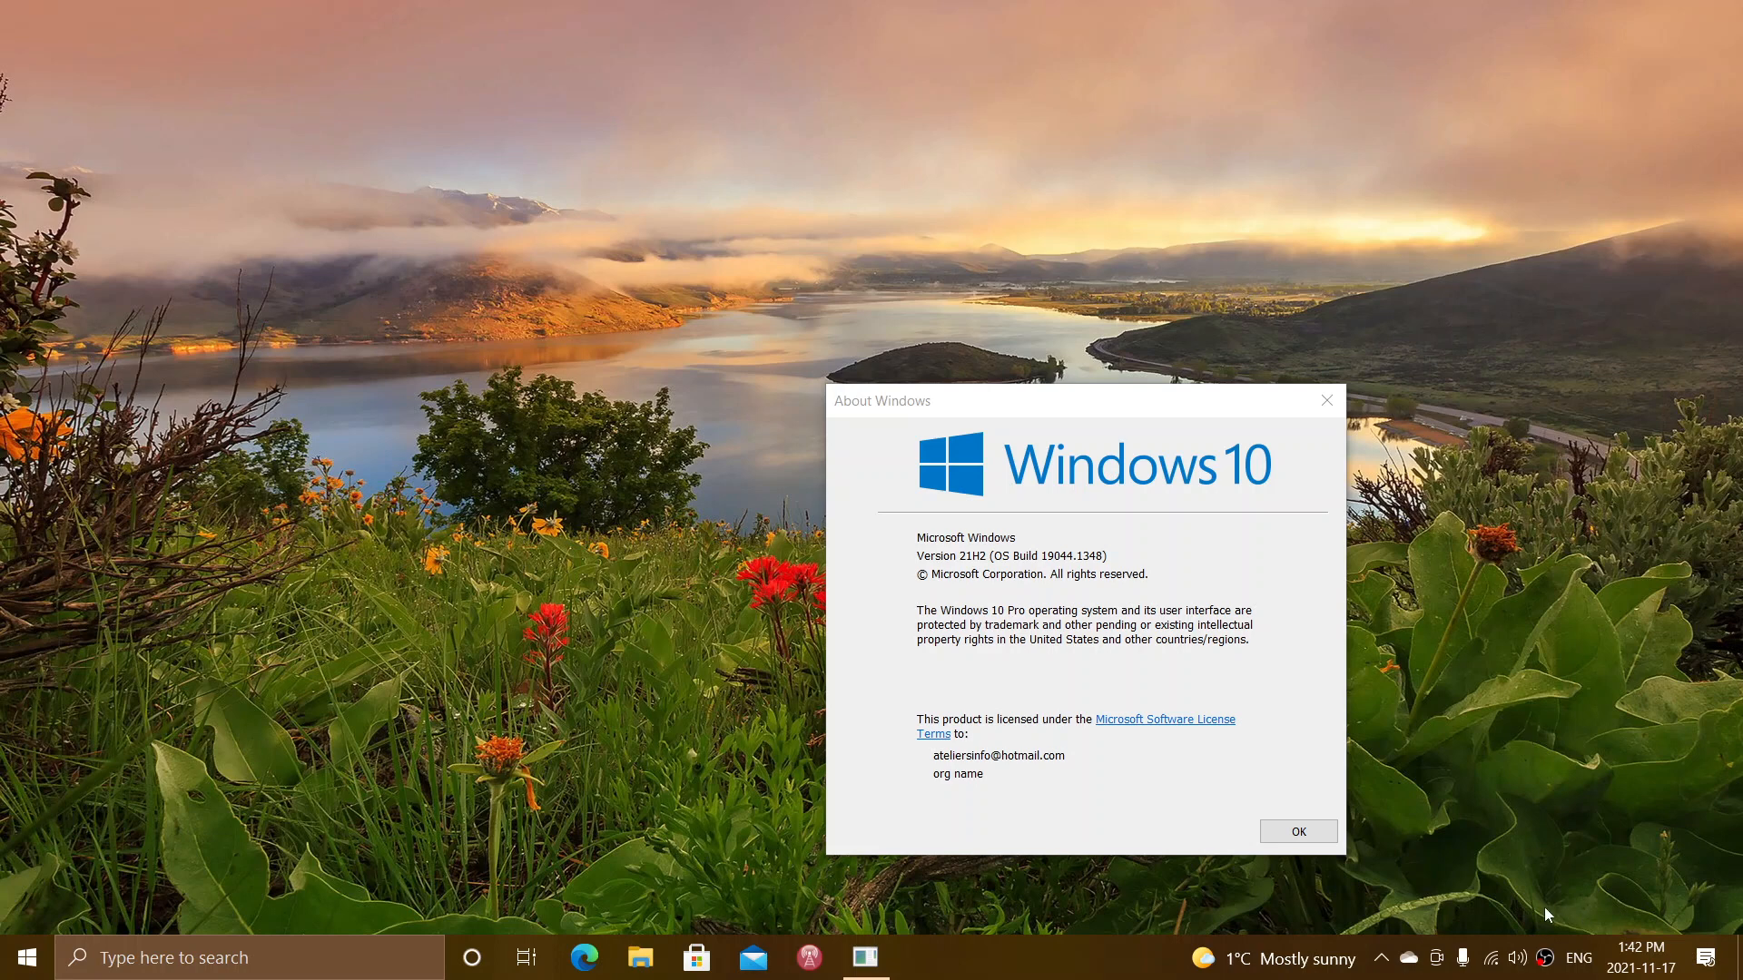
pyautogui.moveTo(1492, 959)
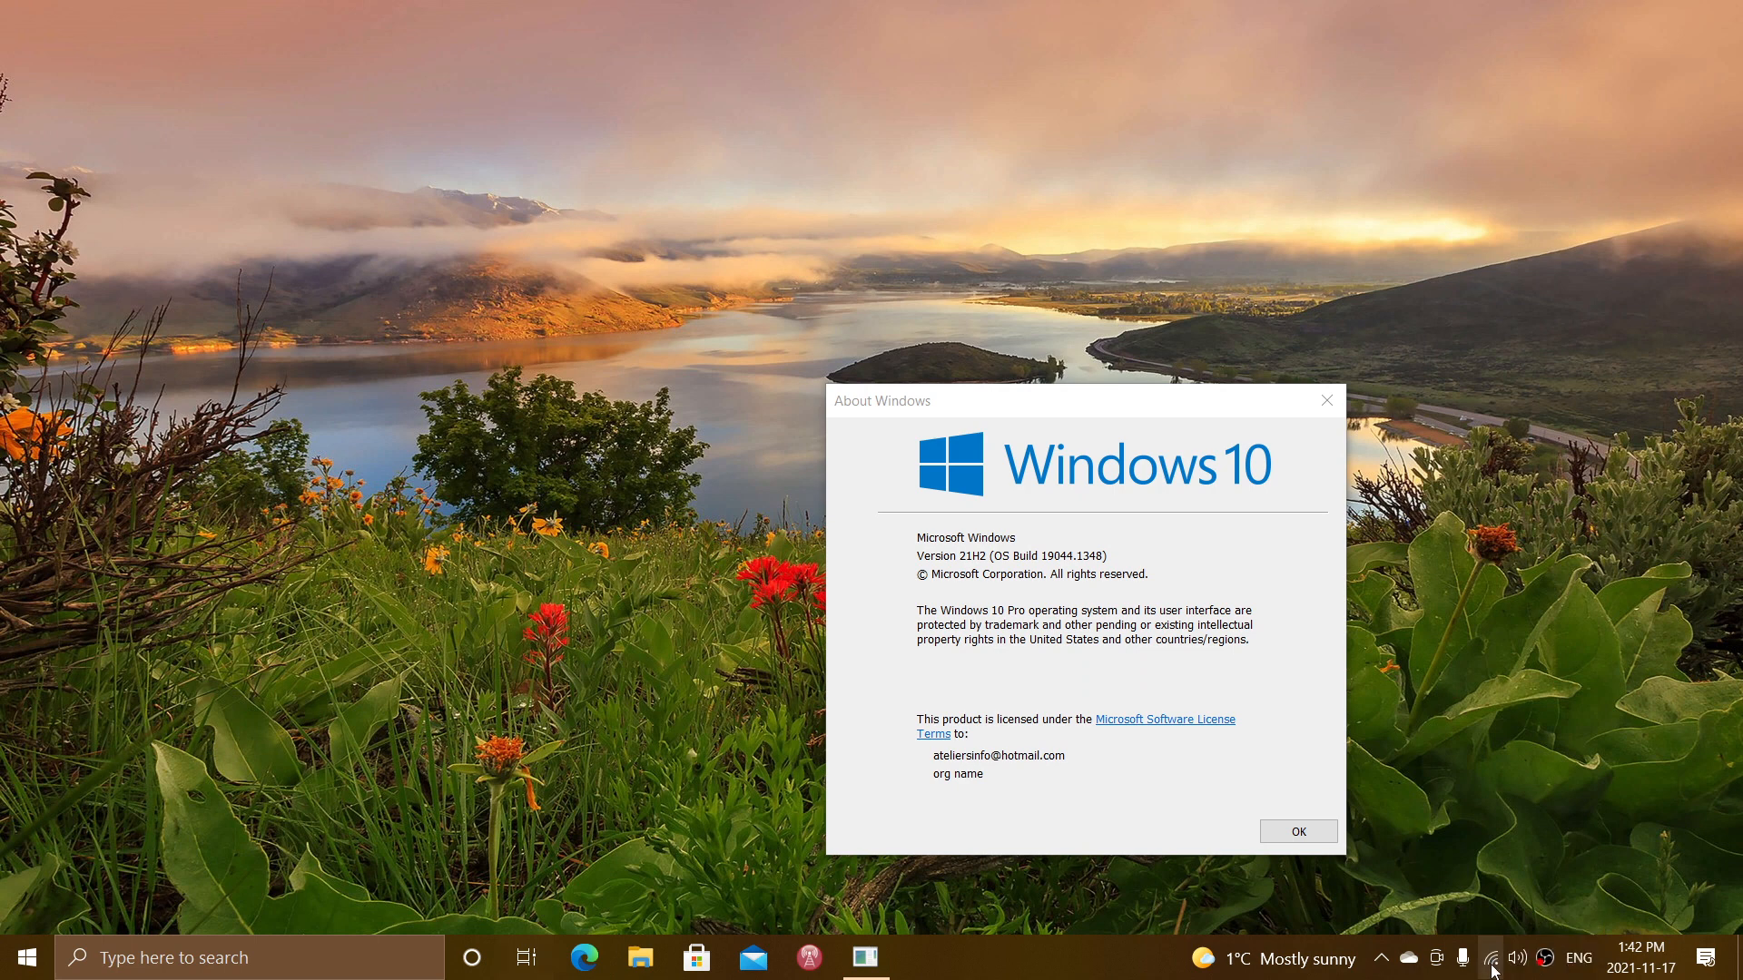
# Close Microsoft Store, leaving the About Windows dialog on the desktop.
pyautogui.click(1492, 956)
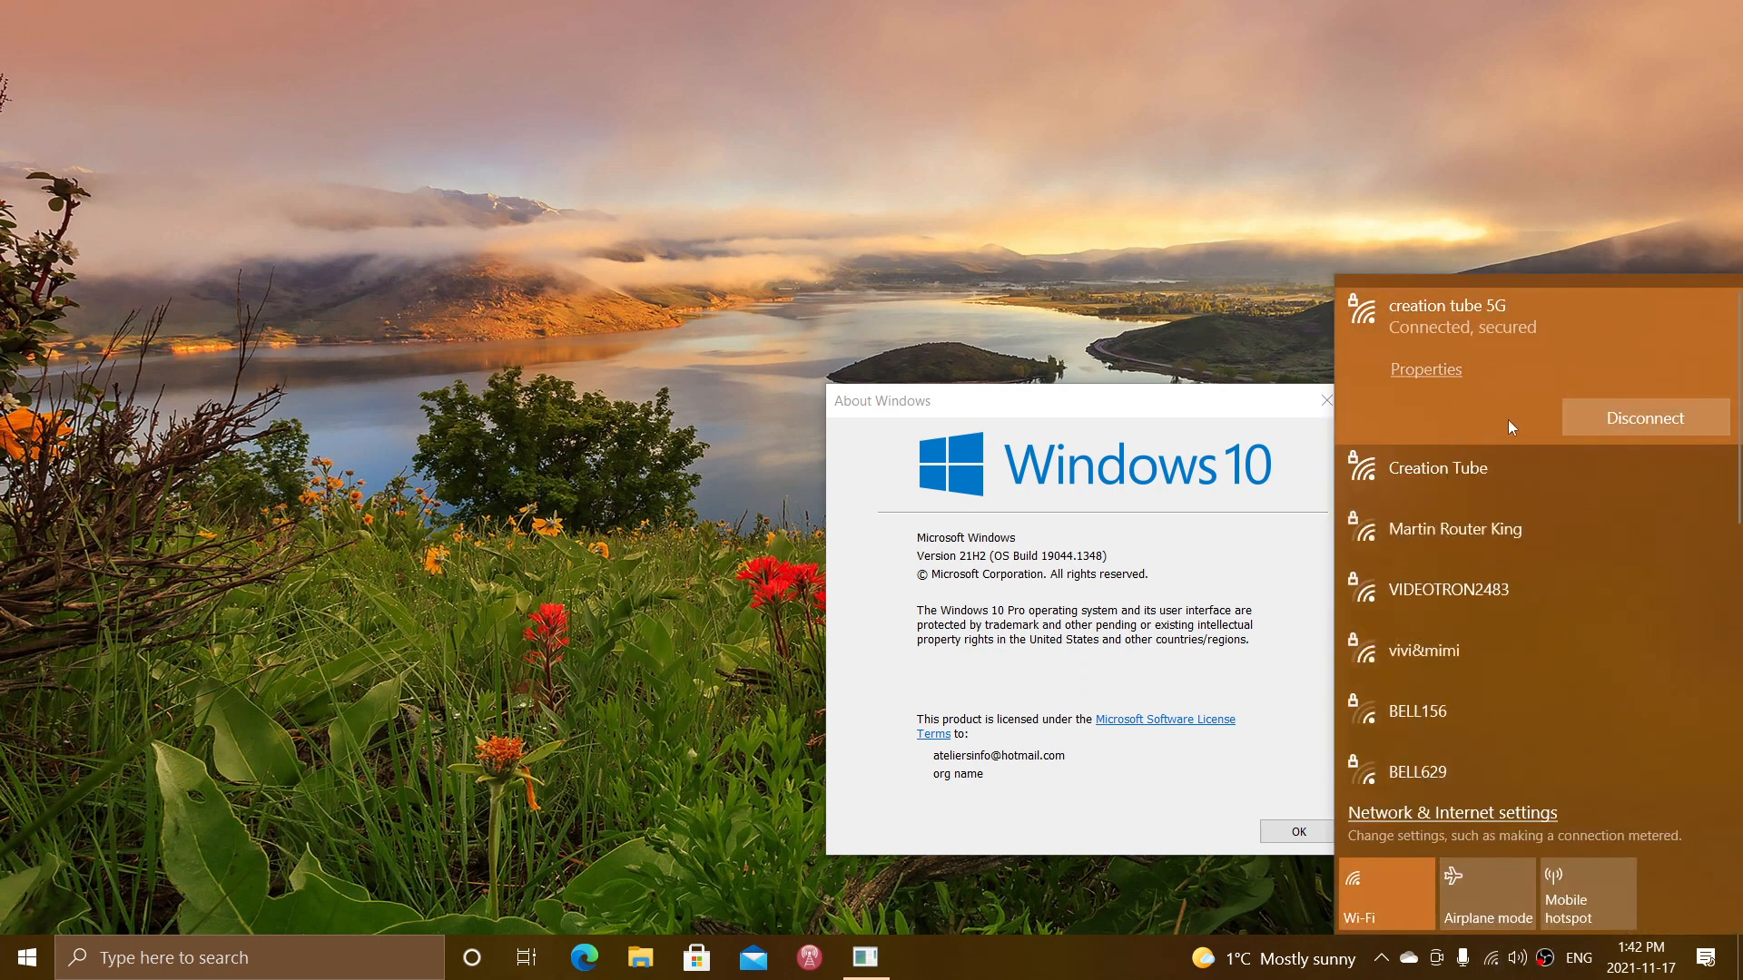
pyautogui.moveTo(1556, 363)
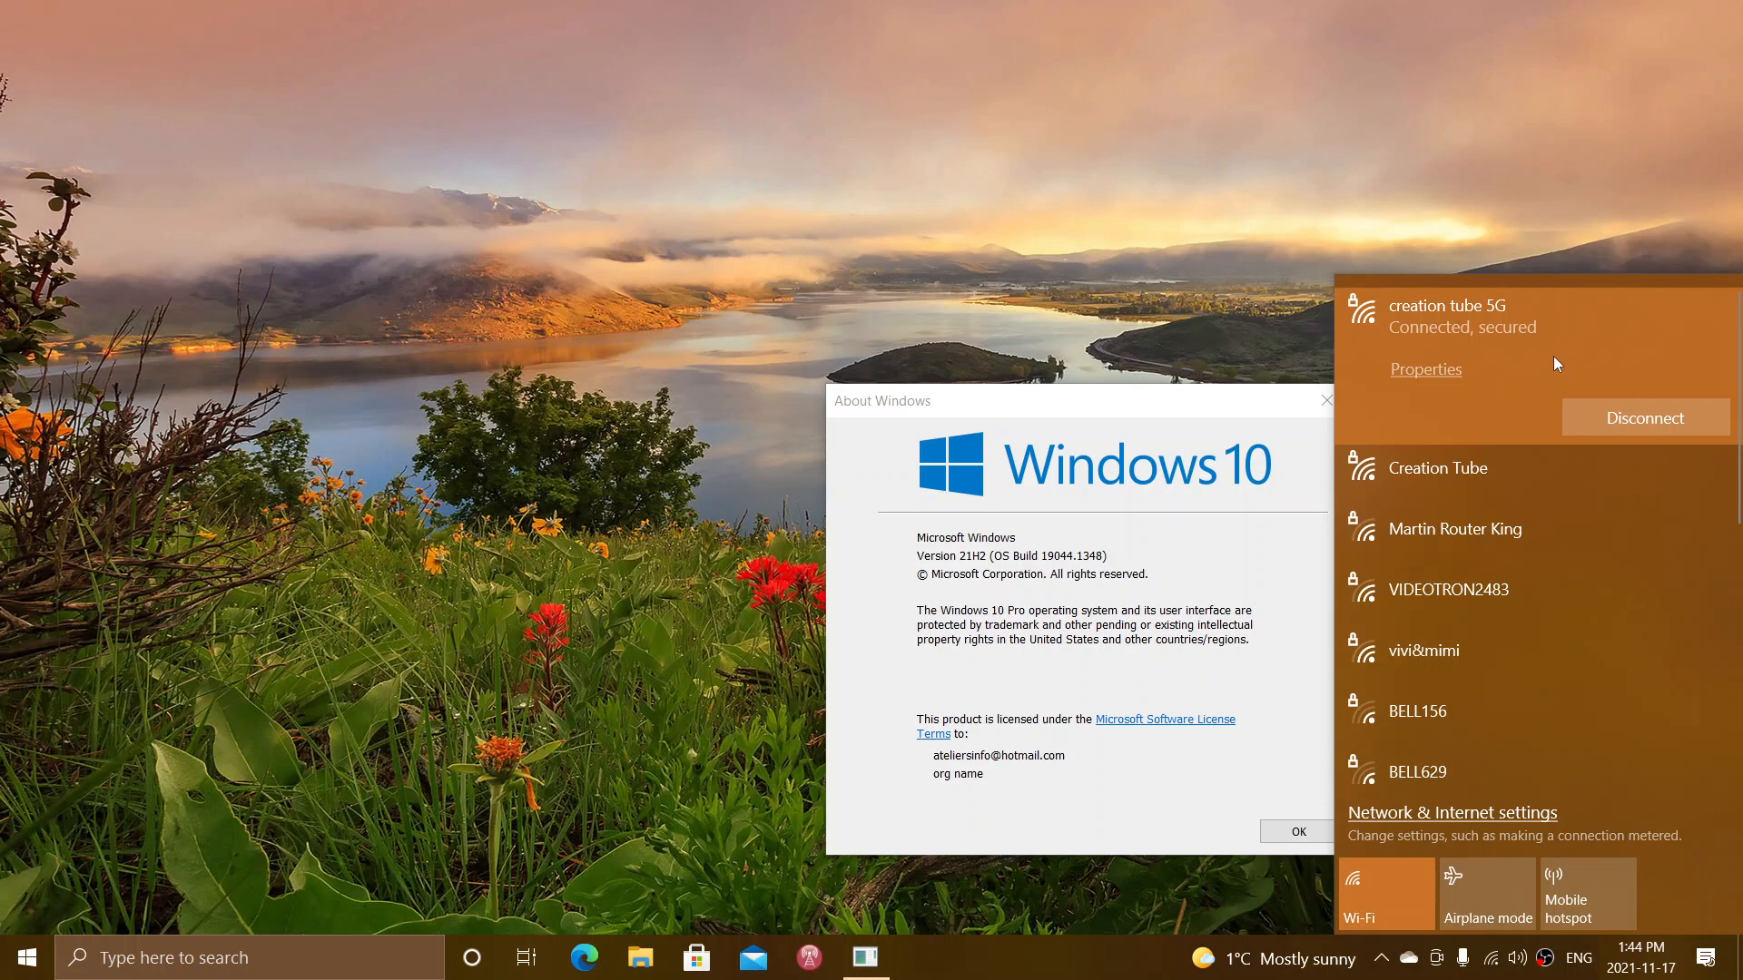
pyautogui.moveTo(1374, 328)
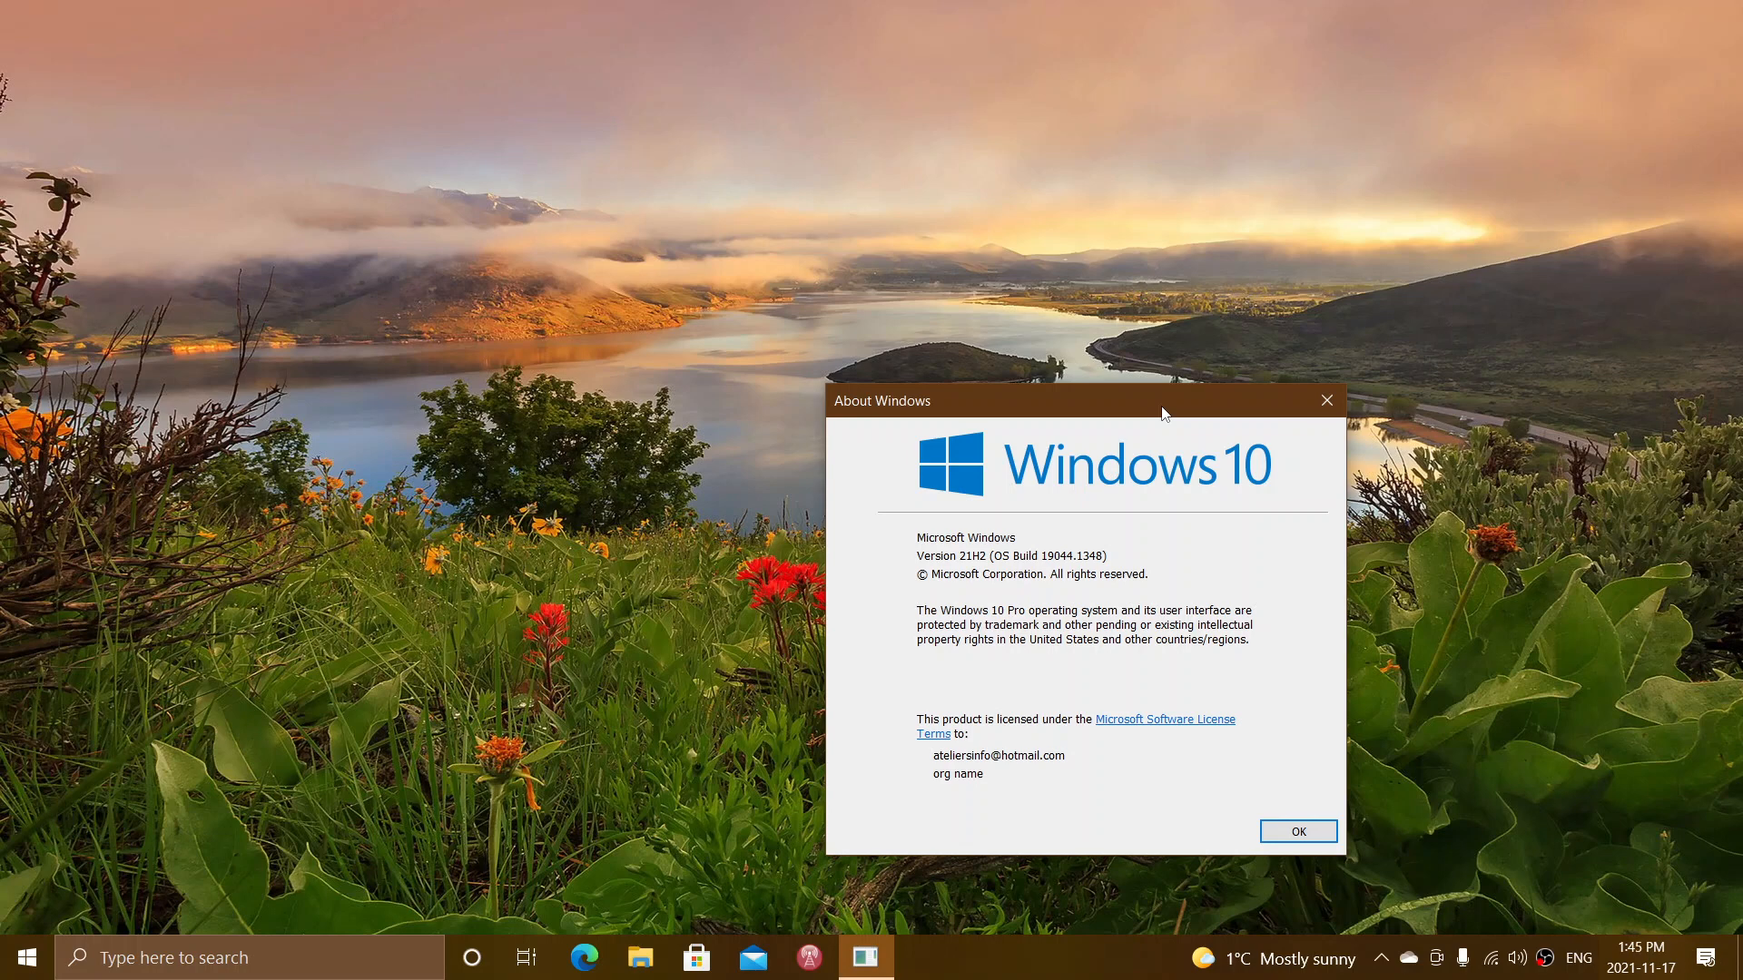
pyautogui.moveTo(1013, 412)
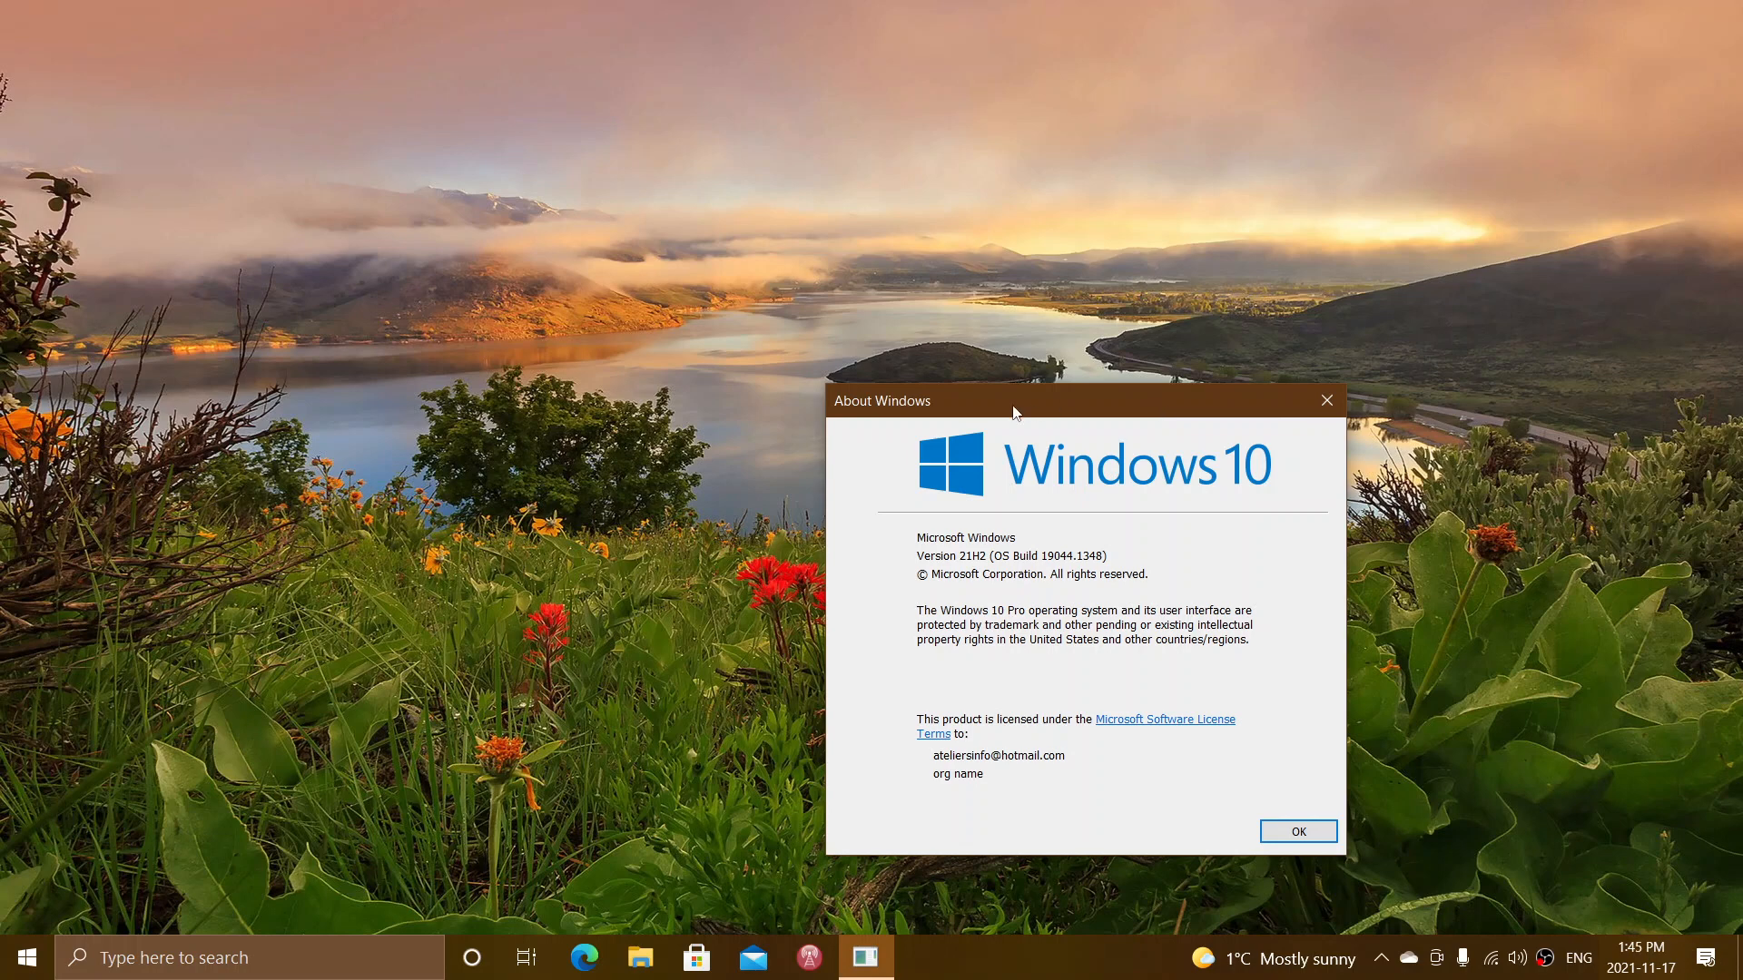
pyautogui.moveTo(810, 350)
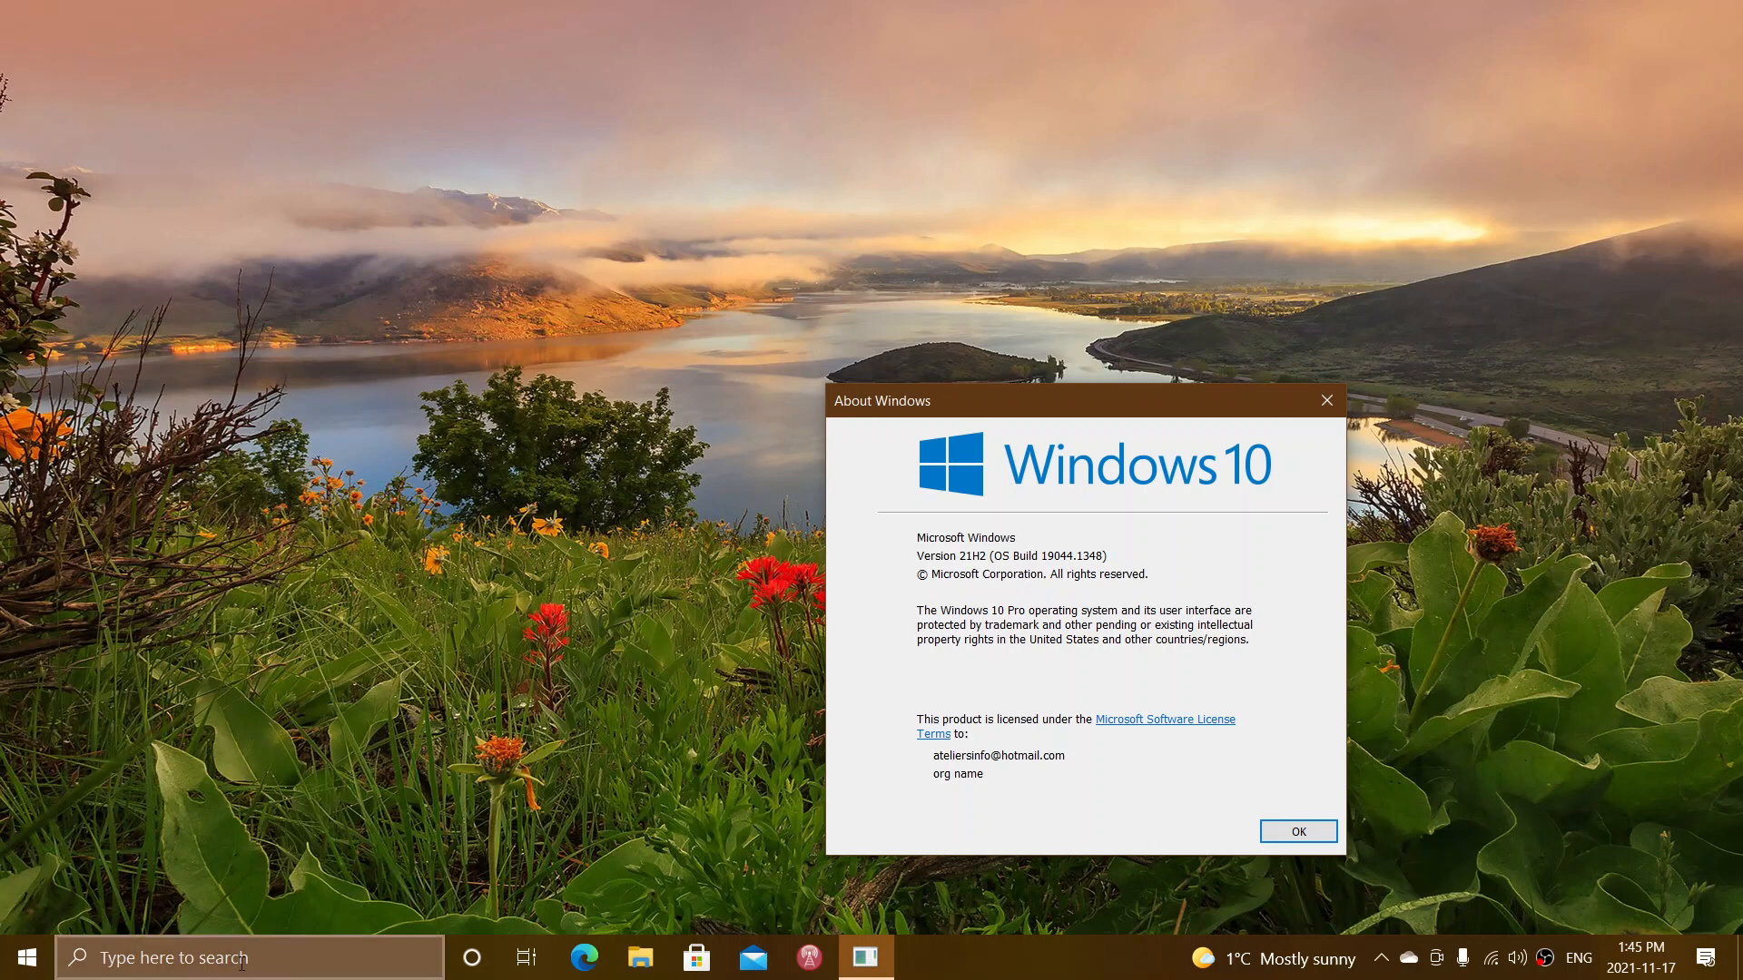
# Search 'wsl' so the wsl Run command shows as best match with its open options.
pyautogui.write('wsl')
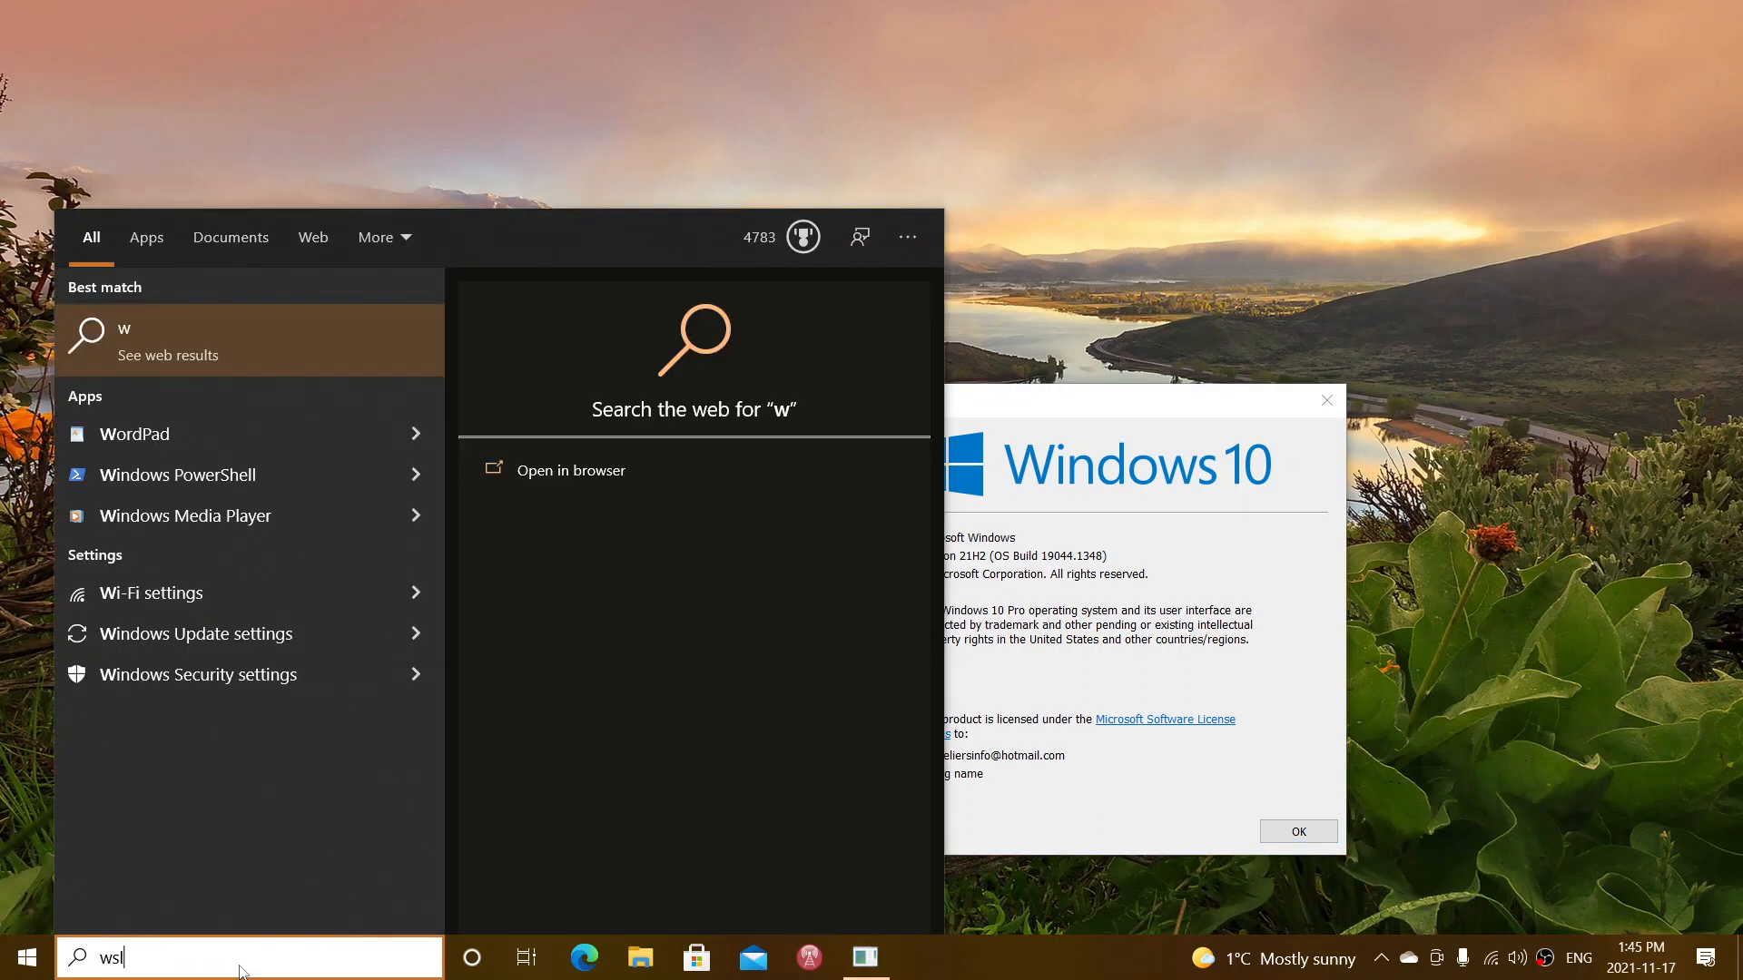
pyautogui.write('sl')
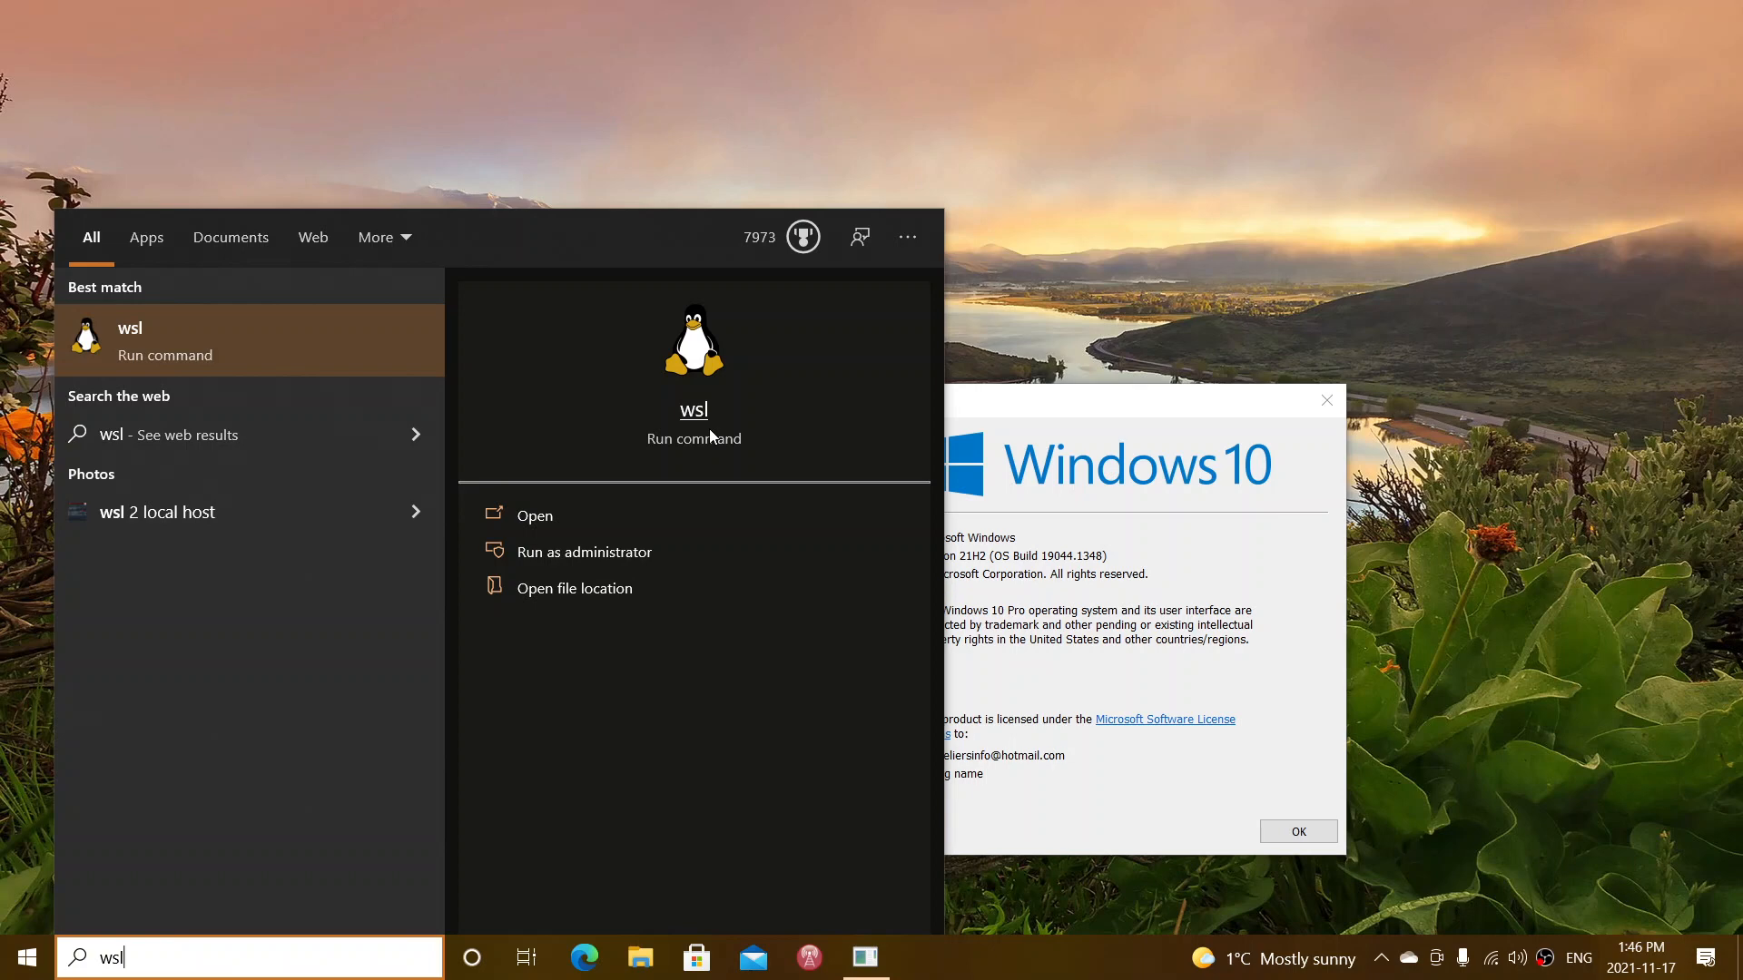
pyautogui.moveTo(999, 394)
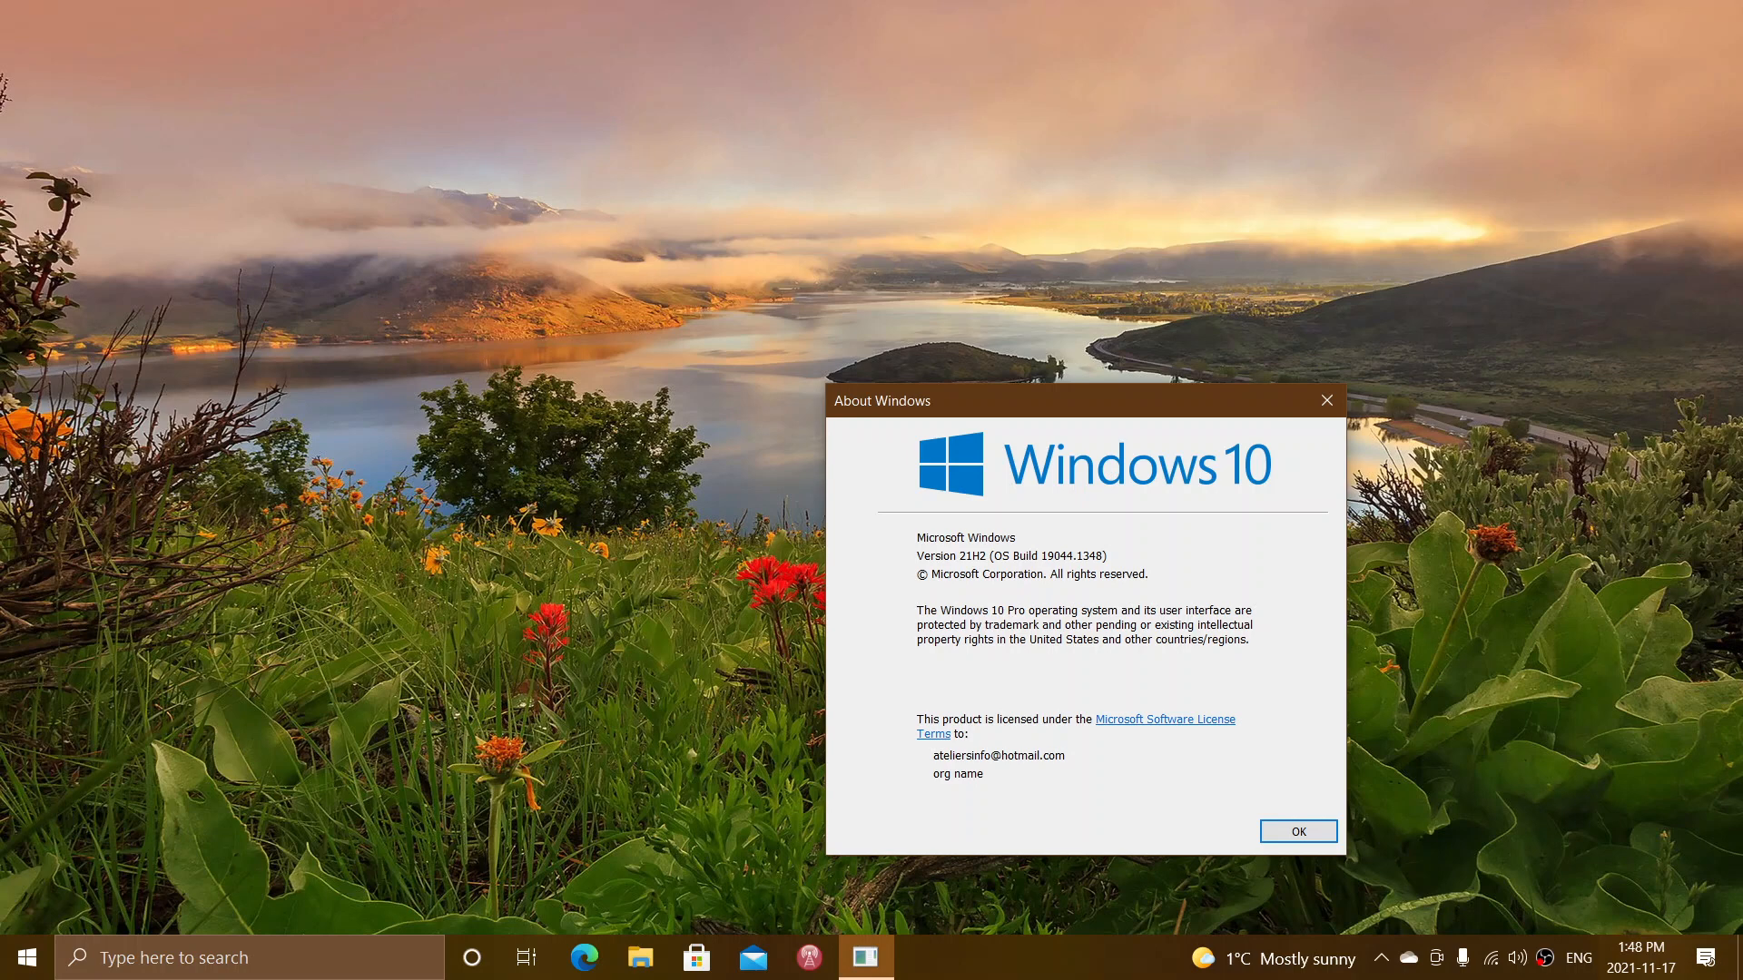
# Close the About Windows dialog, leaving the desktop clear.
pyautogui.click(1296, 829)
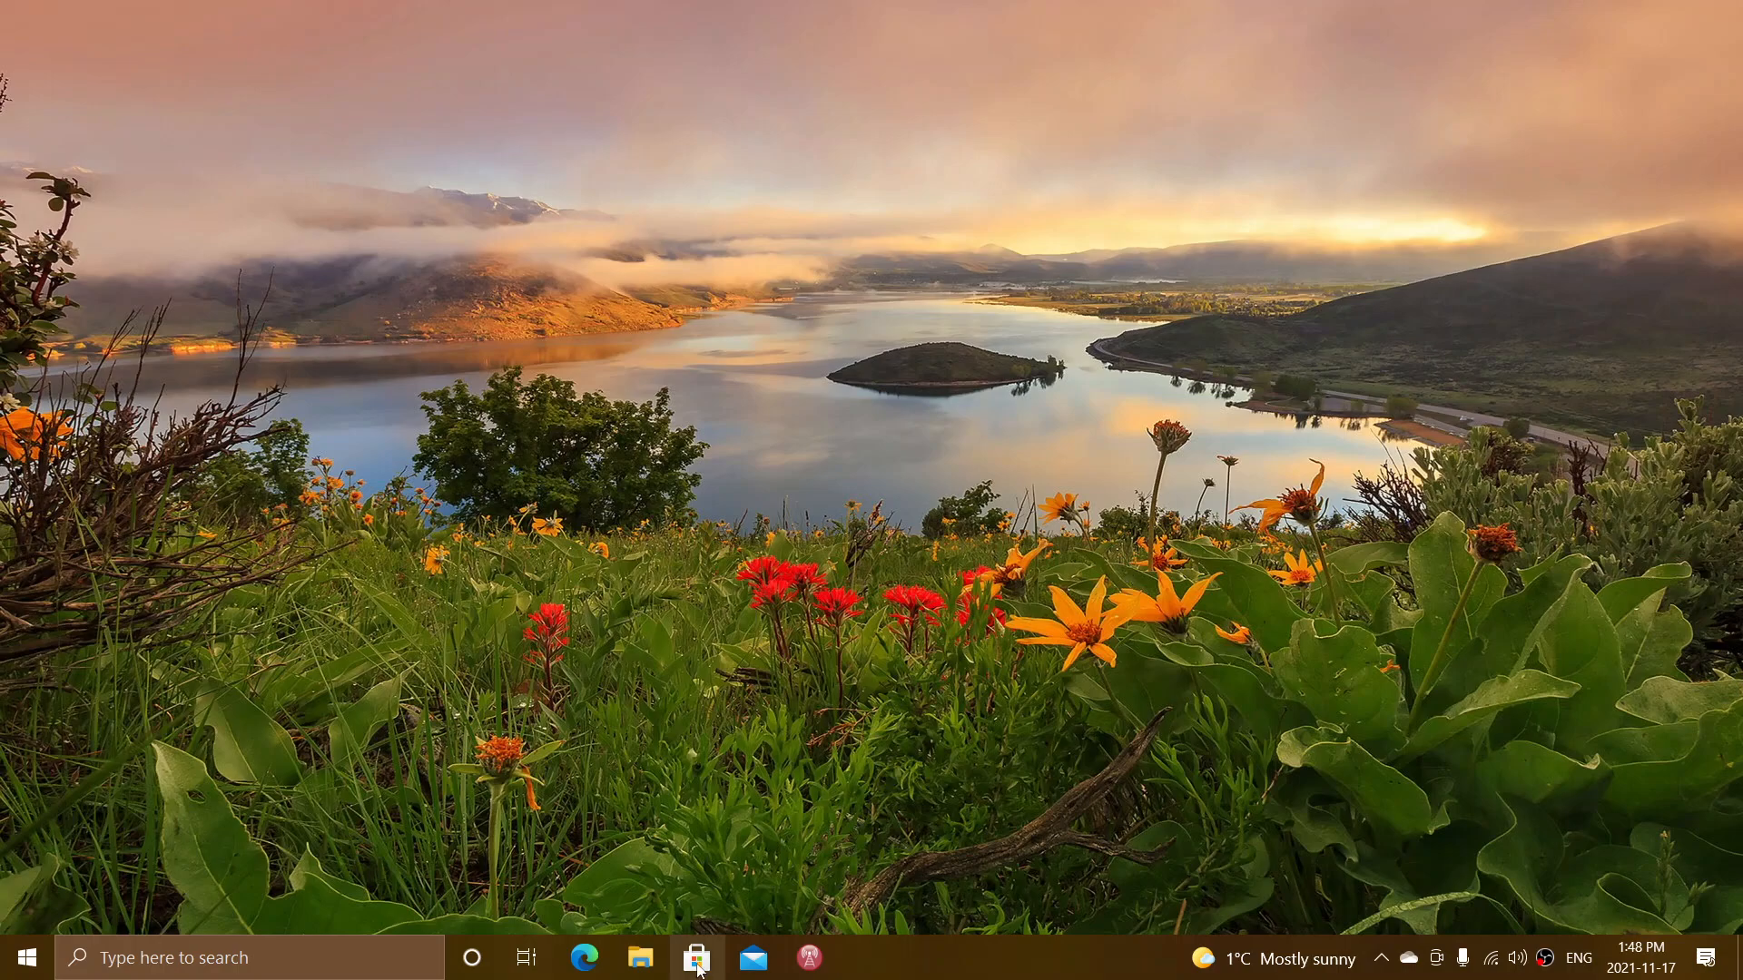
pyautogui.click(697, 957)
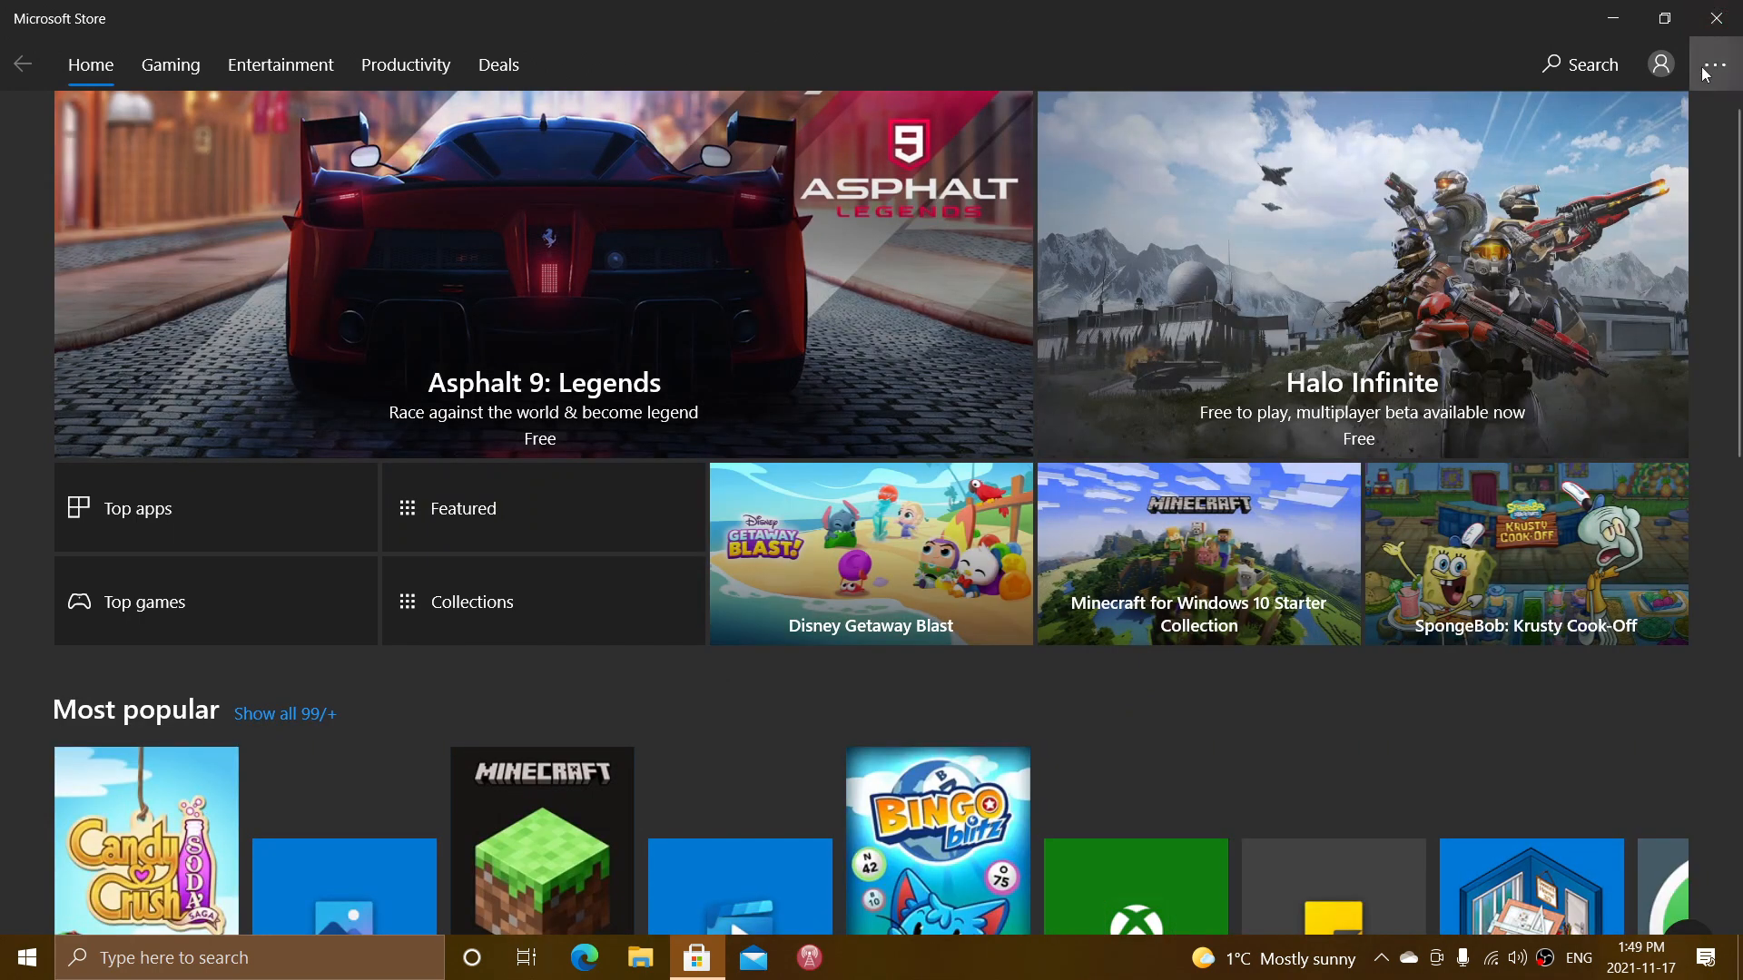
pyautogui.click(1716, 63)
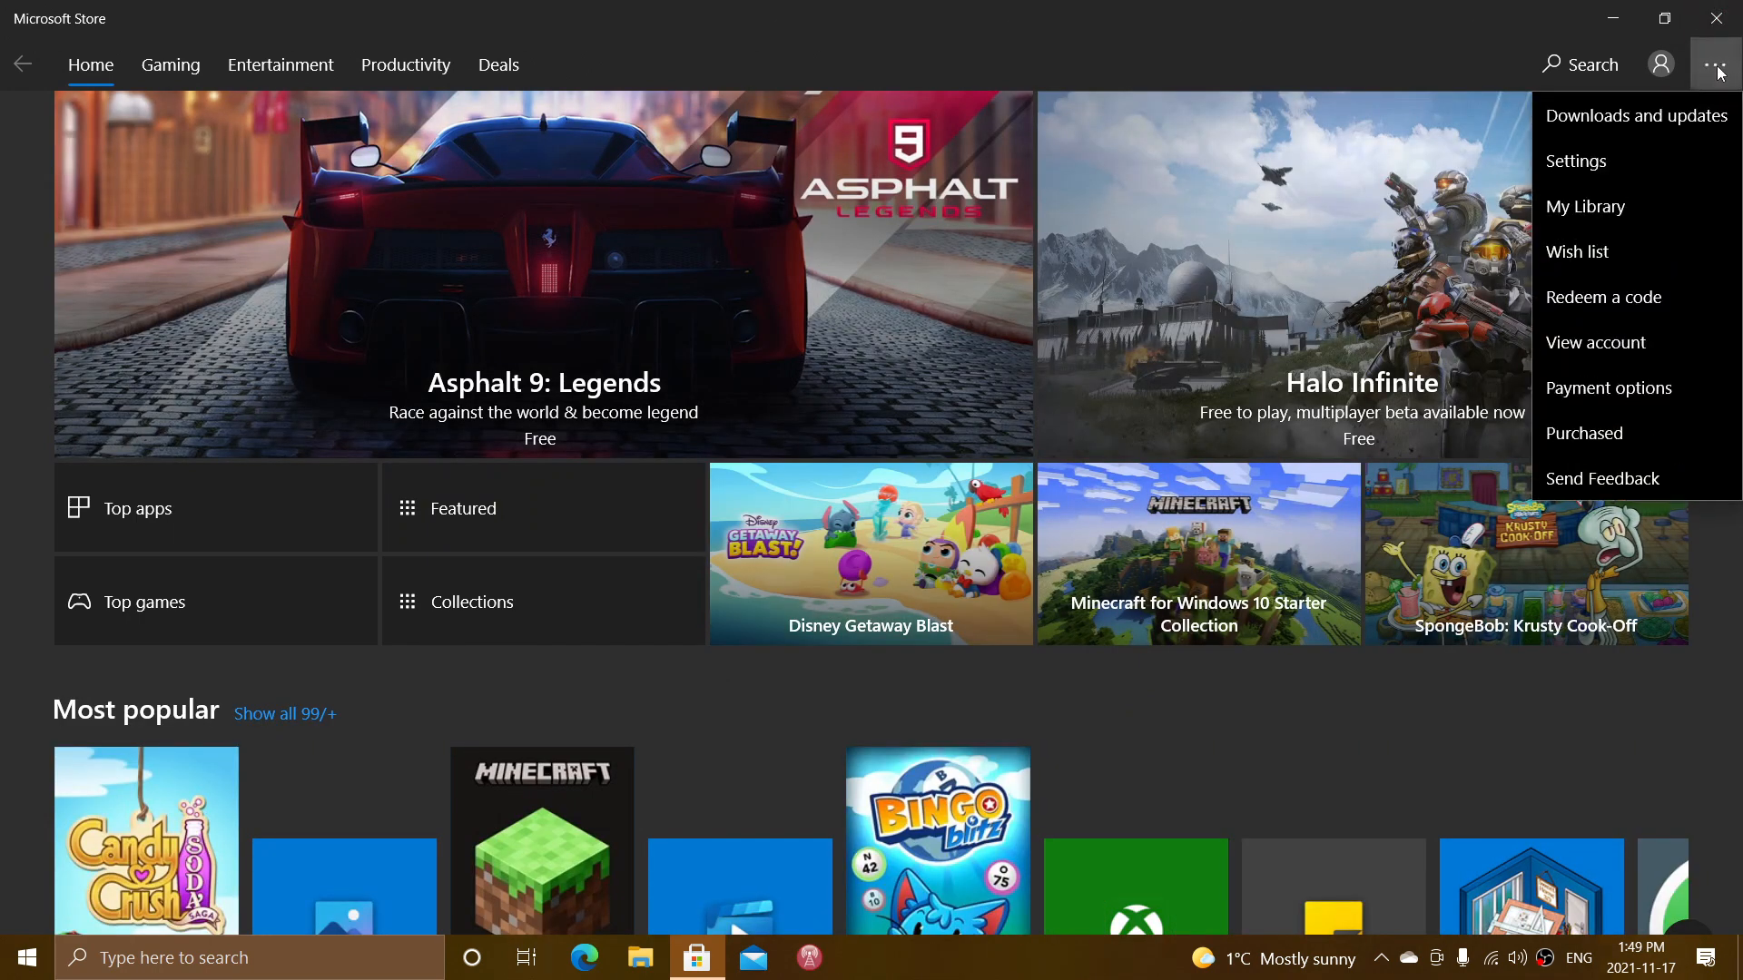
pyautogui.click(1634, 116)
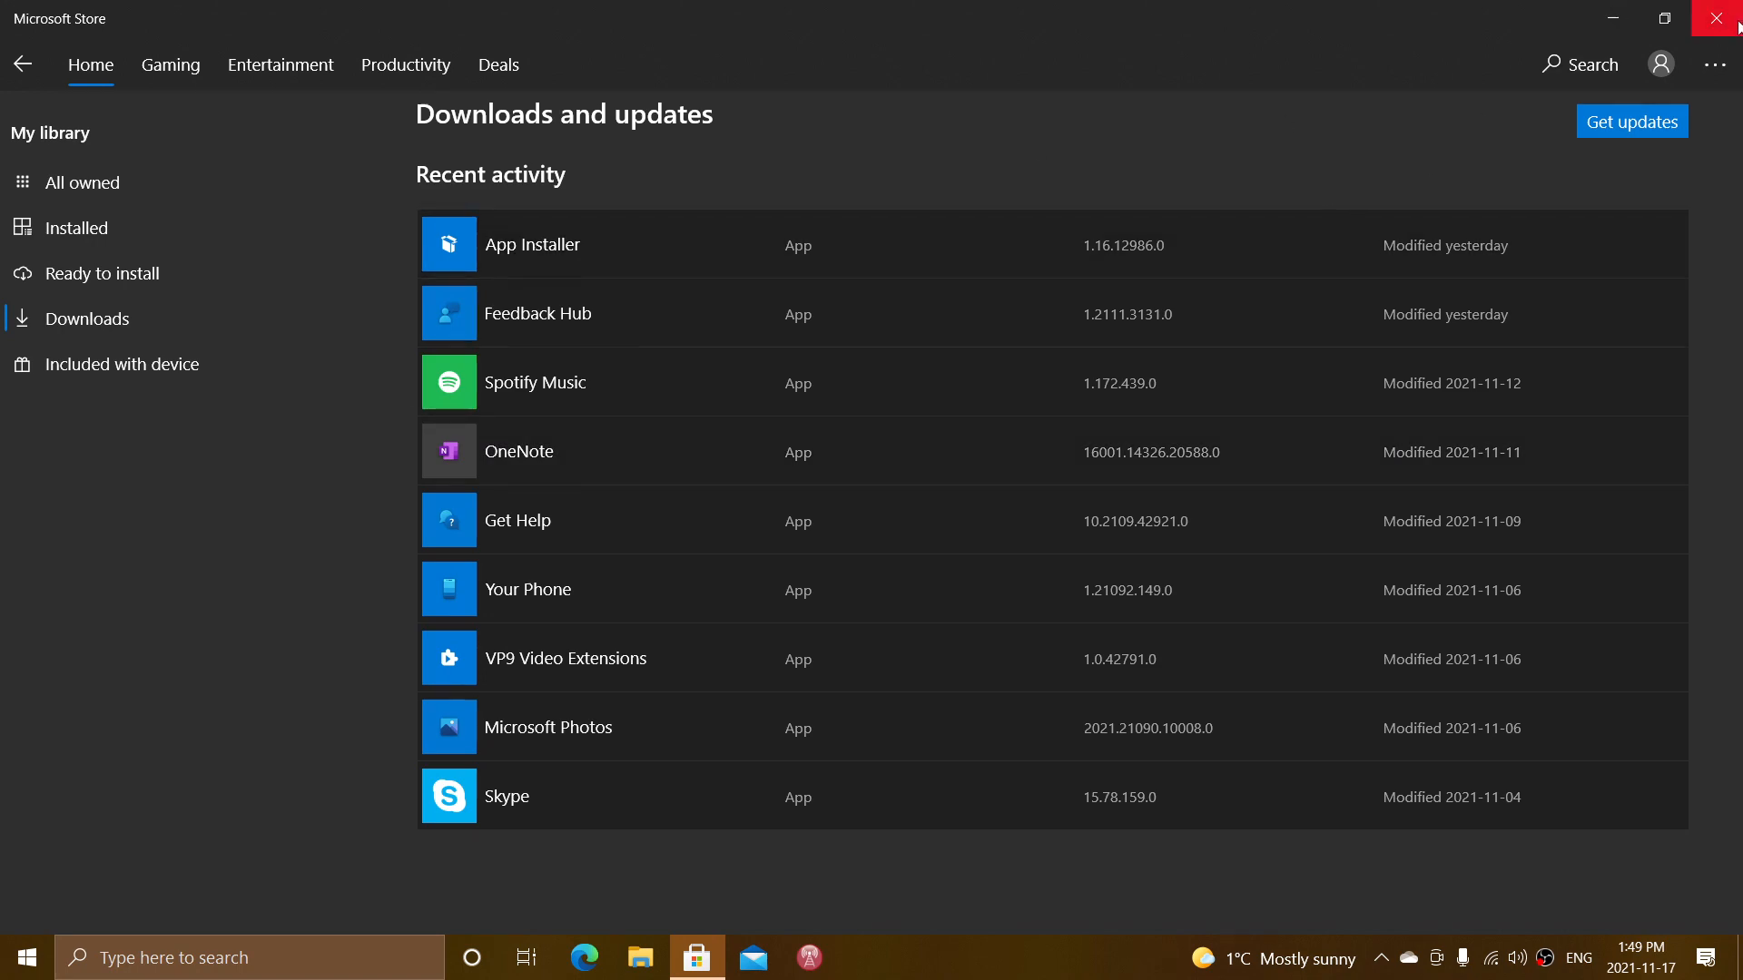
pyautogui.click(1727, 18)
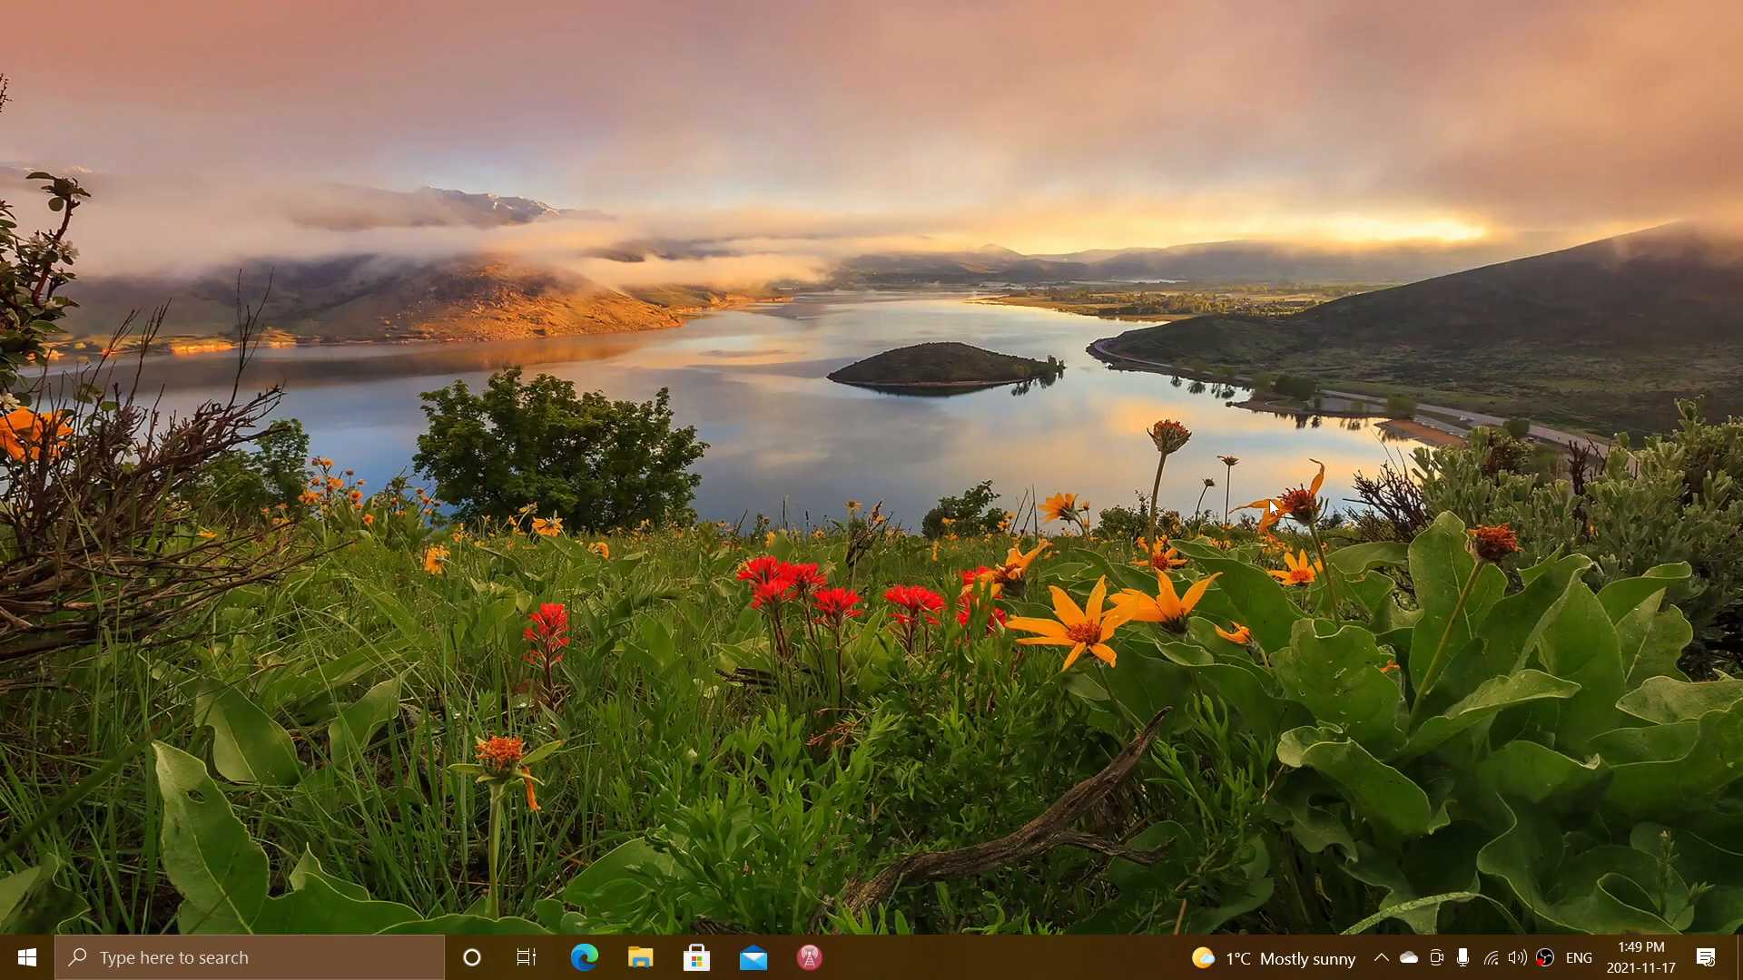